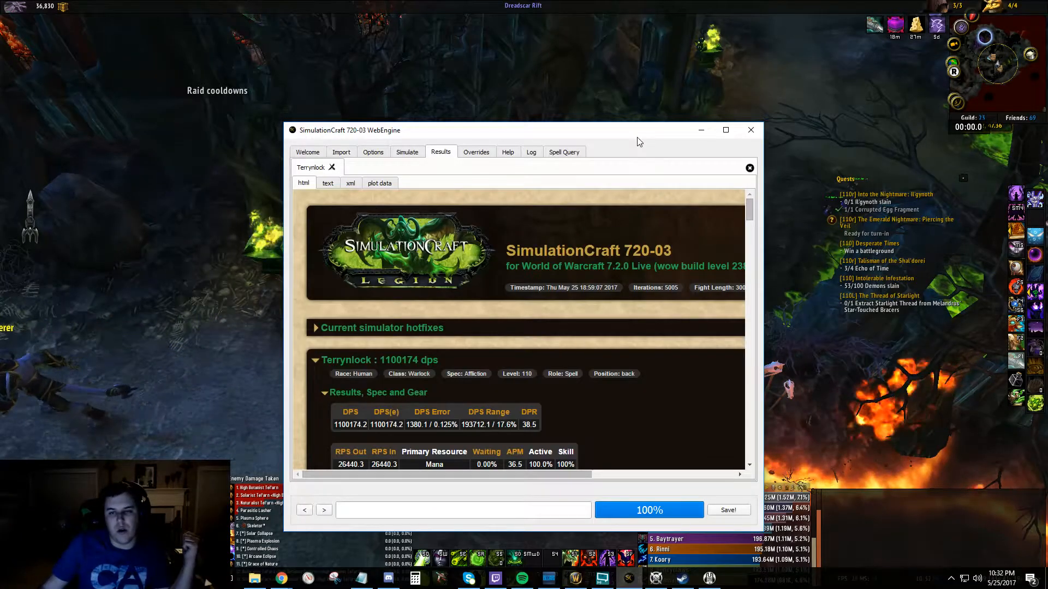
Maximize the SimulationCraft window and switch to the Import section
{"action": "left_click", "coordinate": [725, 130]}
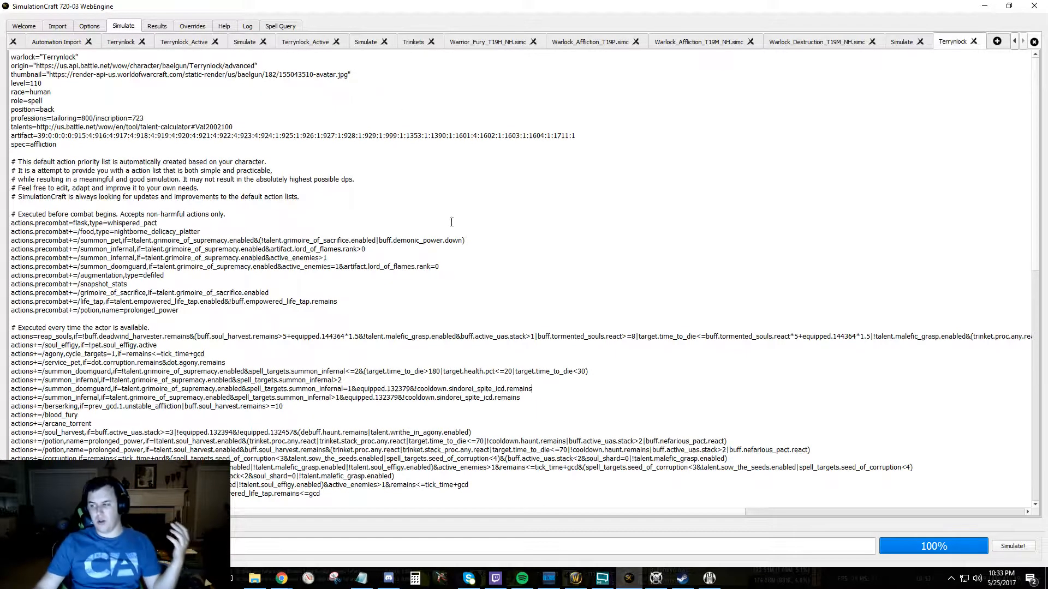
{"action": "mouse_move", "coordinate": [495, 215]}
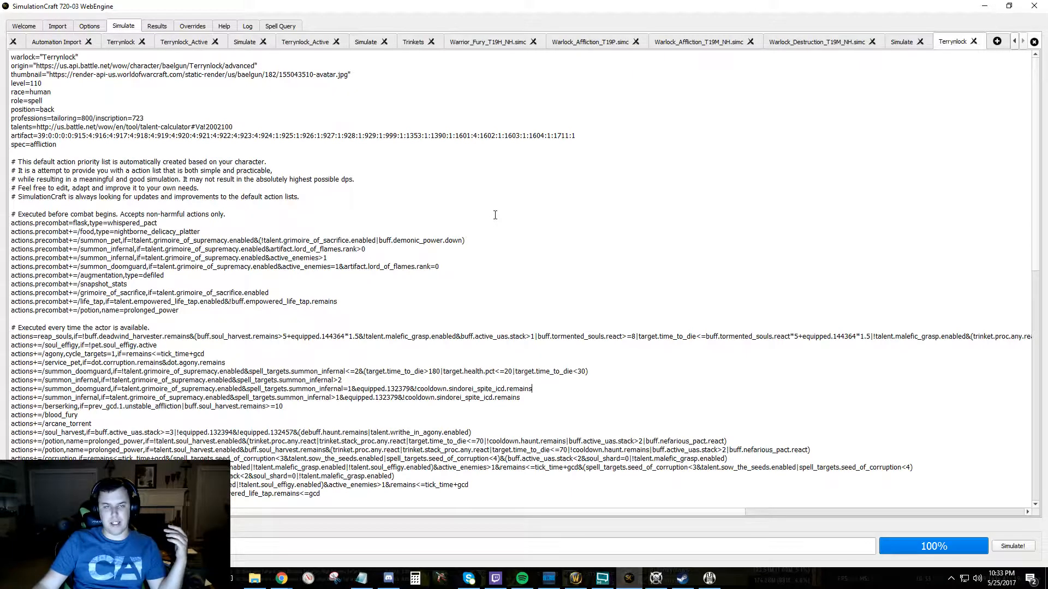
{"action": "mouse_move", "coordinate": [502, 214]}
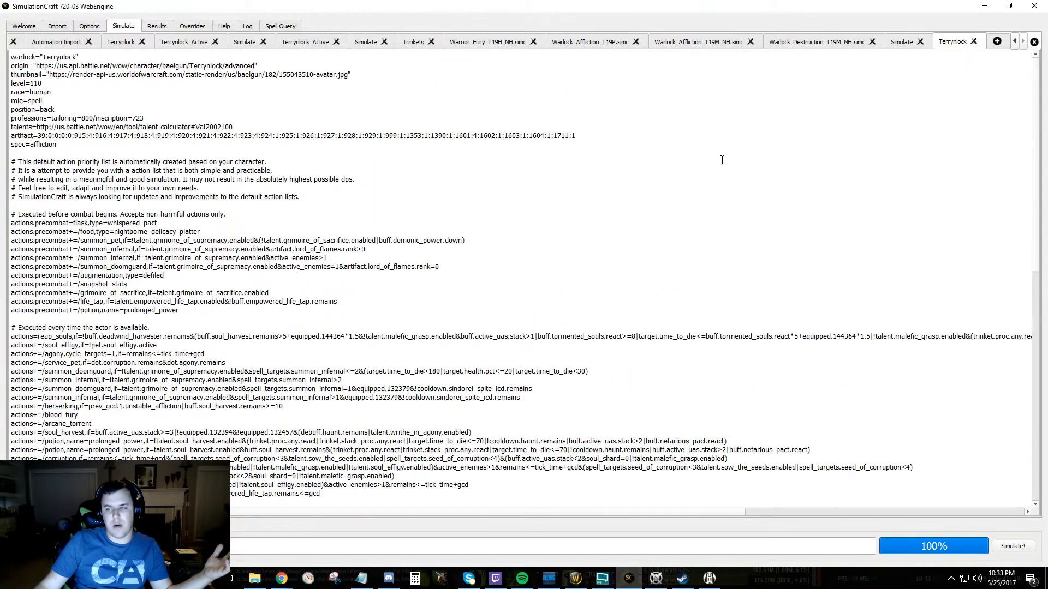
{"action": "left_click", "coordinate": [58, 25]}
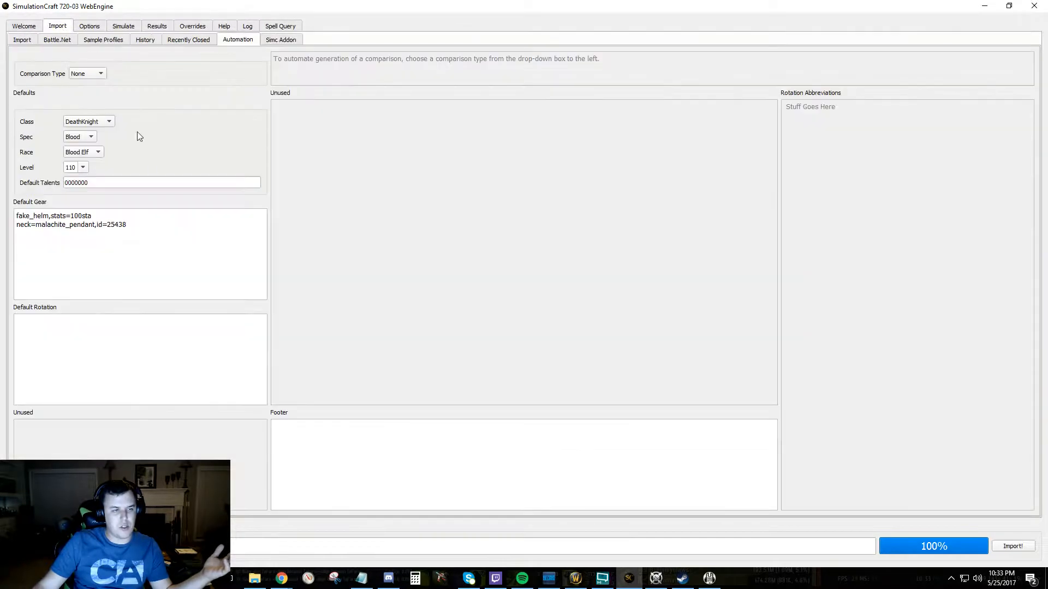
Load the Warlock_Affliction_T19H.simc sample profile into the editor and review its action list
{"action": "left_click", "coordinate": [123, 25]}
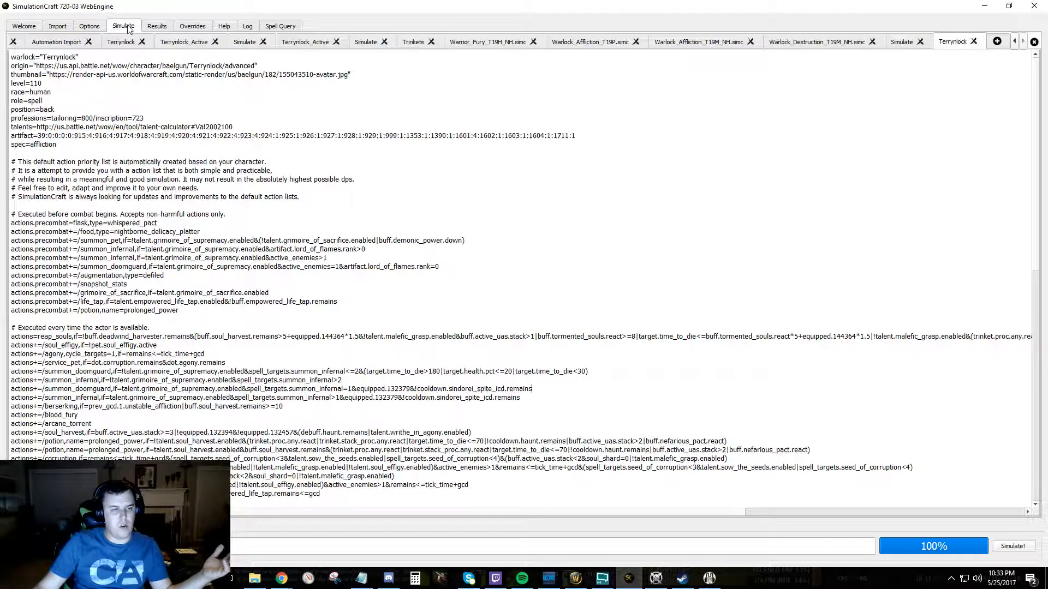
{"action": "left_click", "coordinate": [58, 25]}
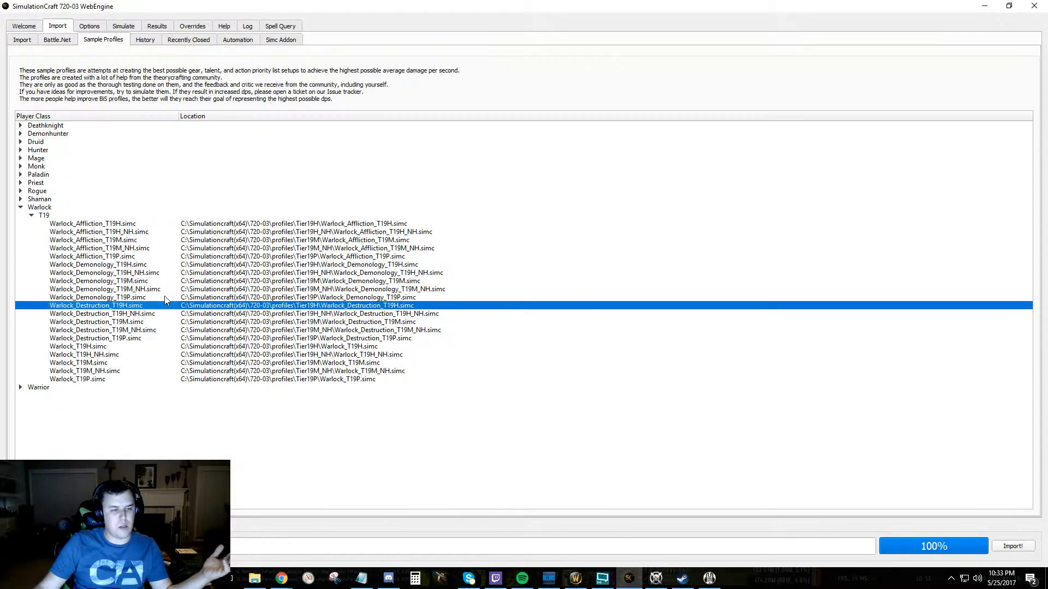
{"action": "left_click", "coordinate": [91, 223]}
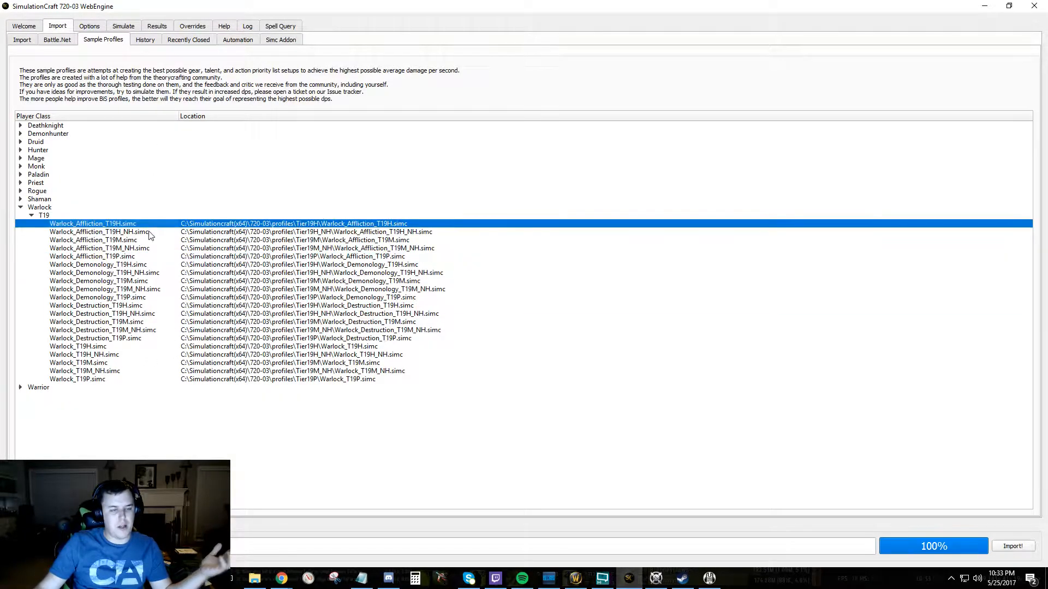
{"action": "double_click", "coordinate": [92, 223]}
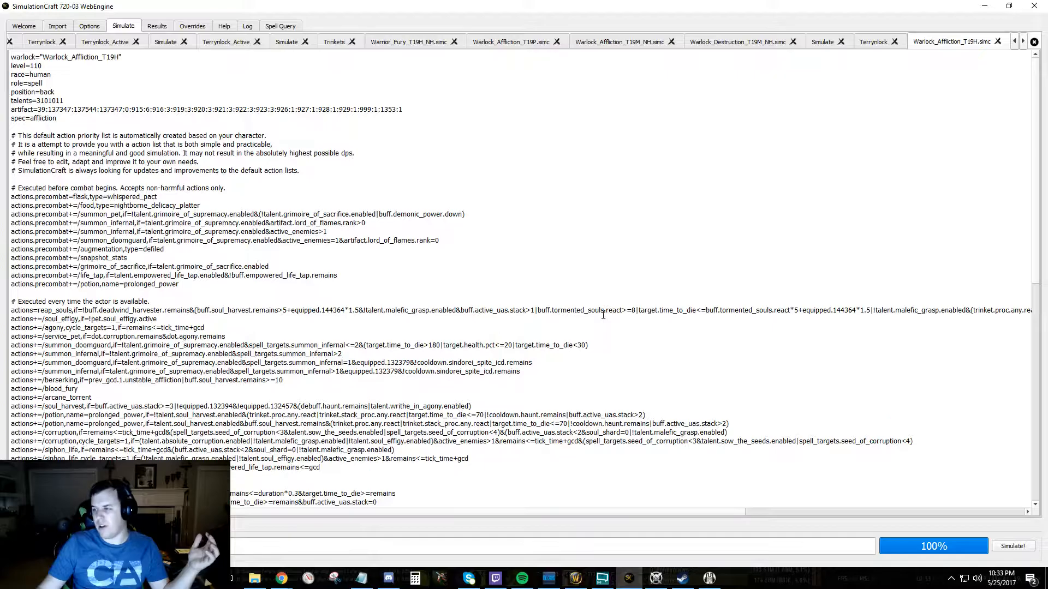
{"action": "scroll", "scroll_direction": "down", "scroll_amount": 3}
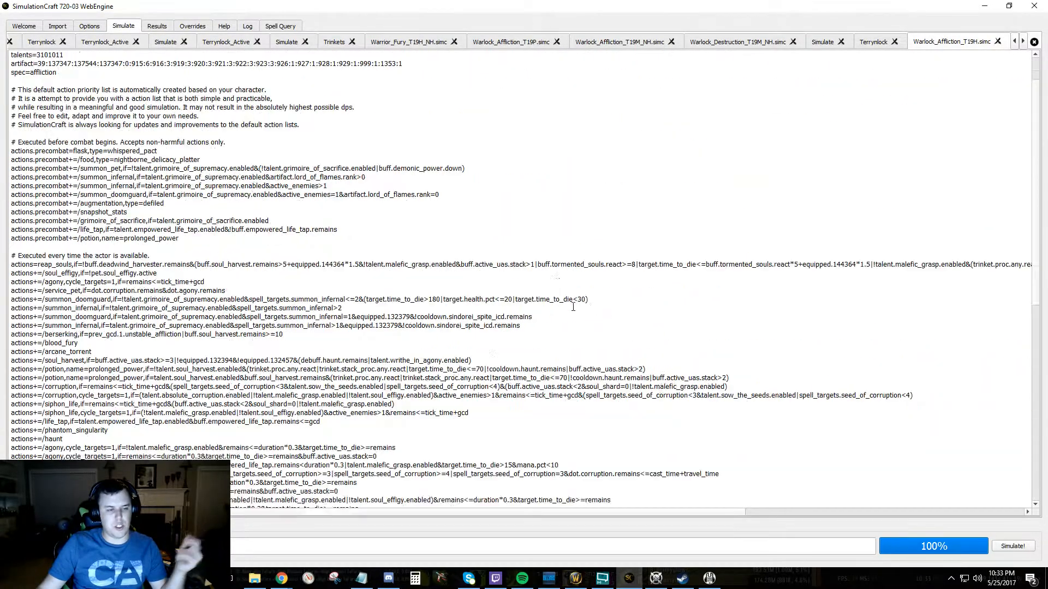
{"action": "scroll", "scroll_direction": "up", "scroll_amount": 3}
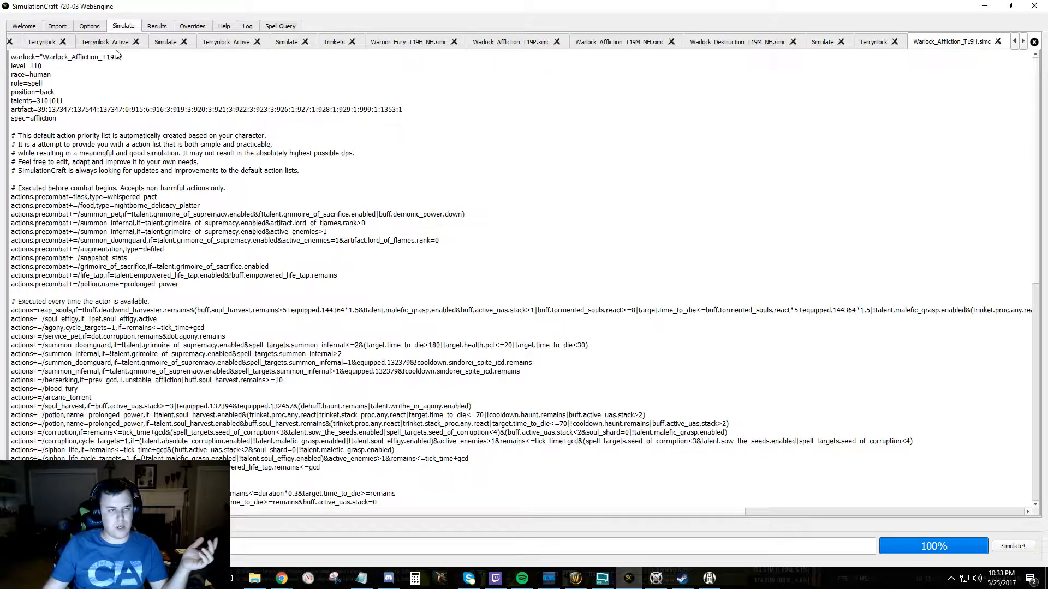
Rename the profile's warlock to Terryn_Baseline and select the sample gear lines
{"action": "double_click", "coordinate": [80, 57]}
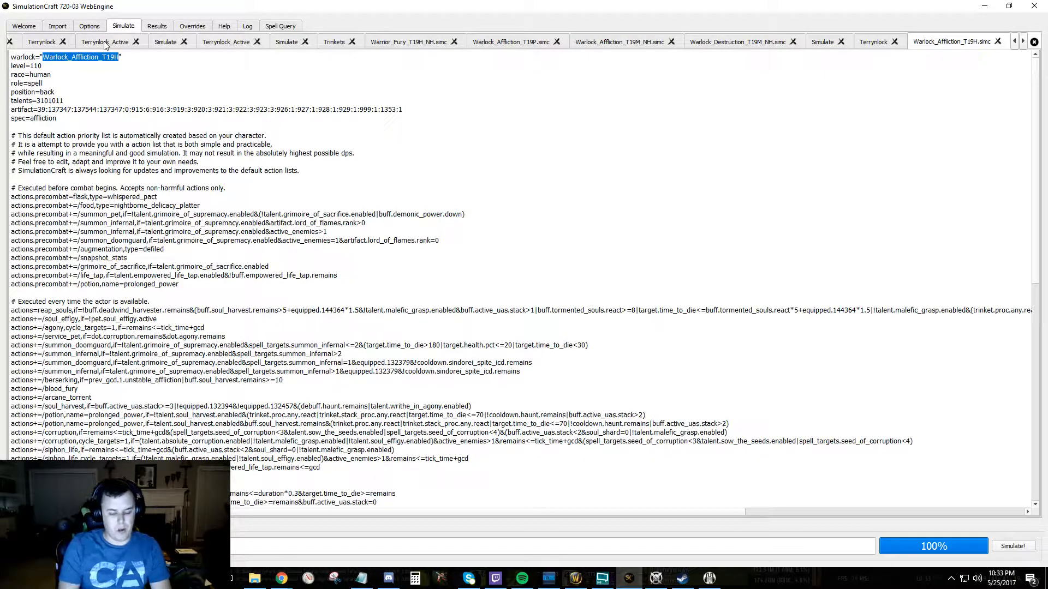
{"action": "type", "text": "Terryn\""}
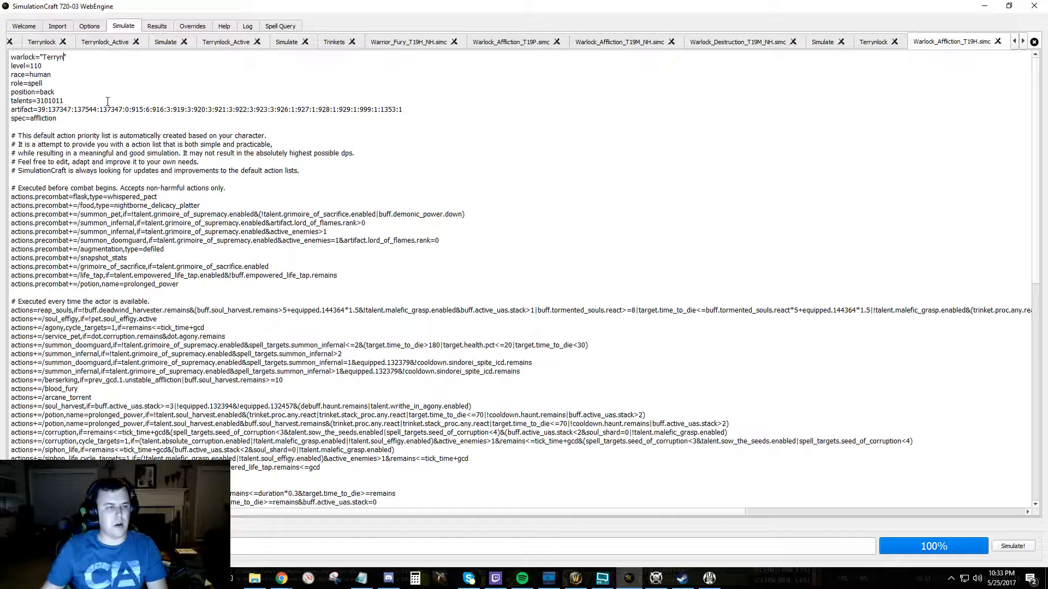
{"action": "type", "text": "_Baseline"}
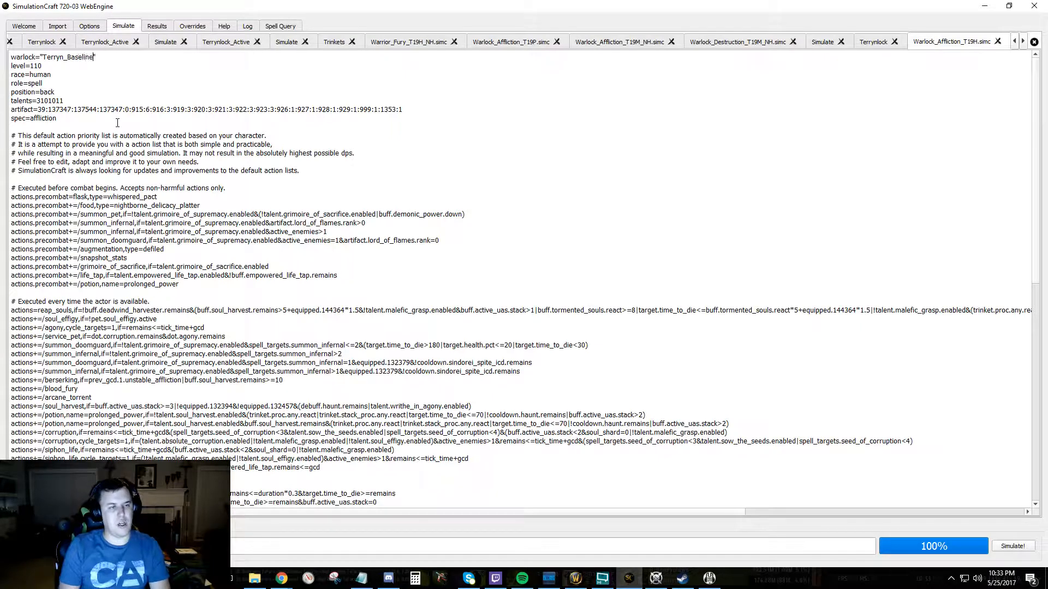
{"action": "scroll", "scroll_direction": "down", "scroll_amount": 3}
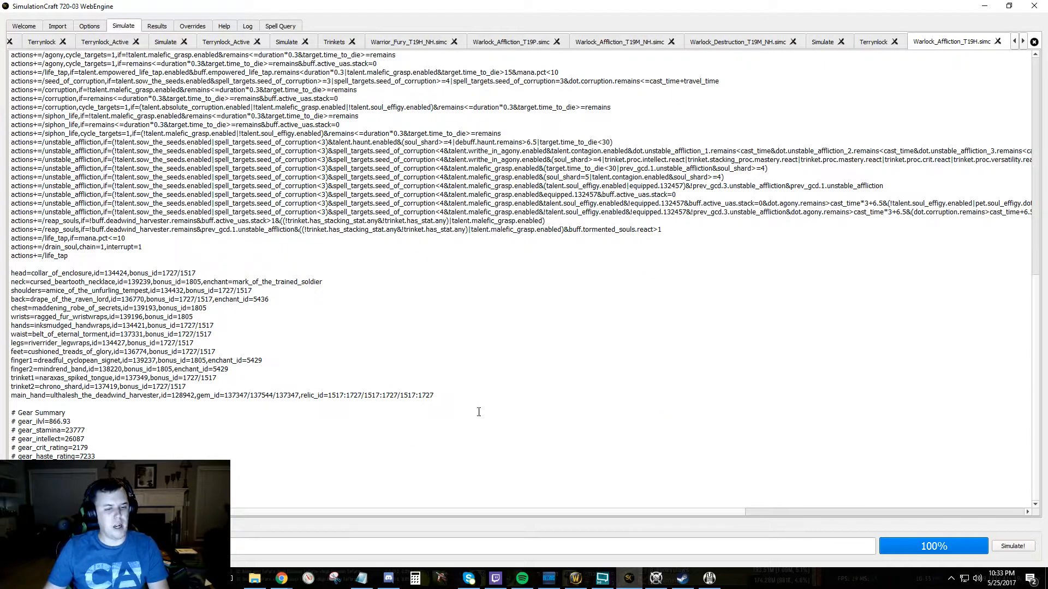
{"action": "left_click_drag", "start_coordinate": [11, 273], "coordinate": [216, 351]}
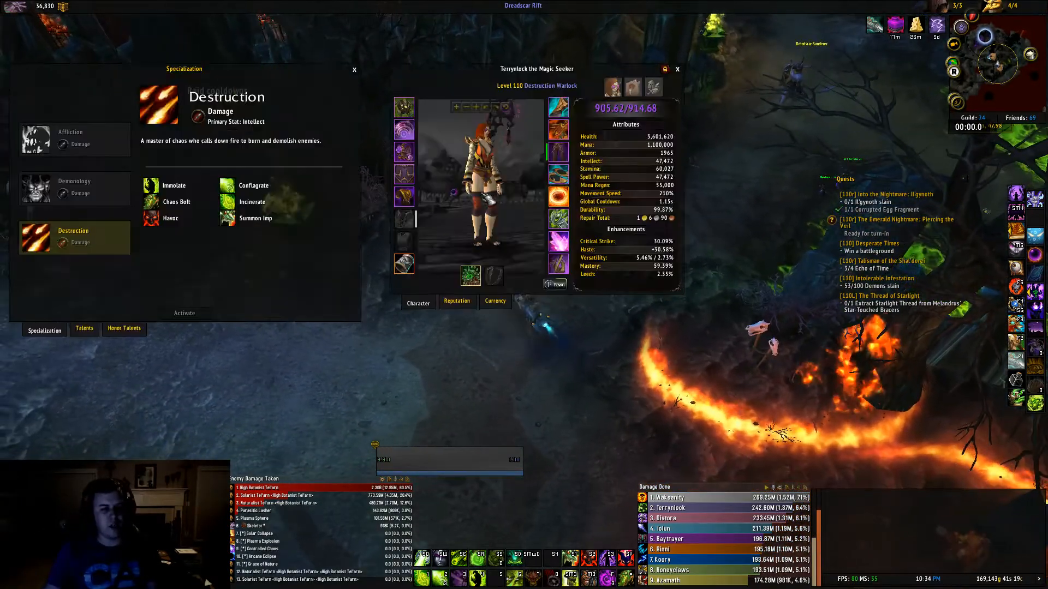
Activate the Affliction specialization and equip the Affi gear set in-game
{"action": "left_click", "coordinate": [183, 313]}
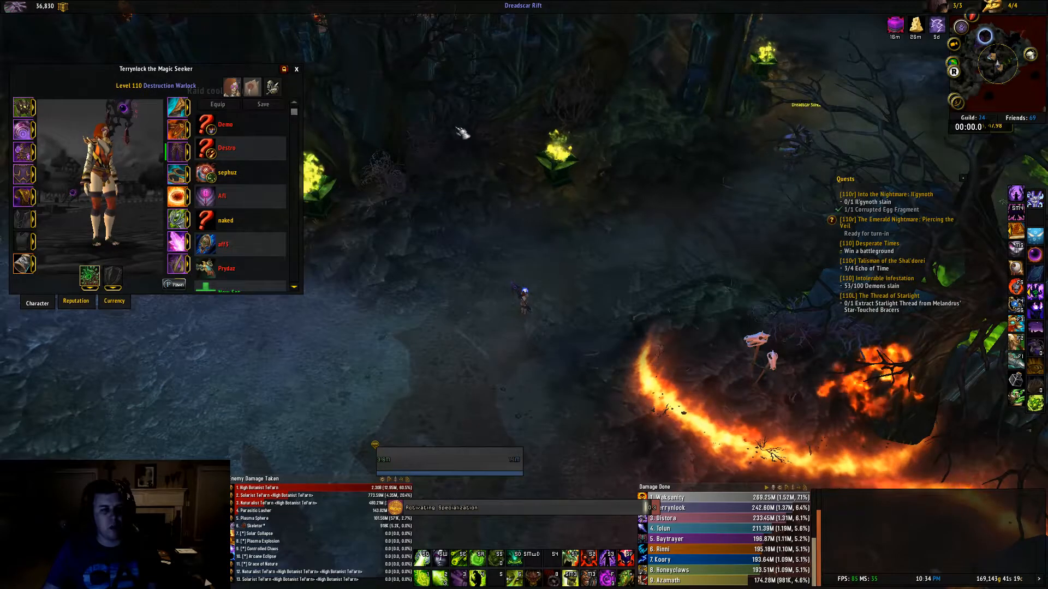
{"action": "left_click", "coordinate": [227, 173]}
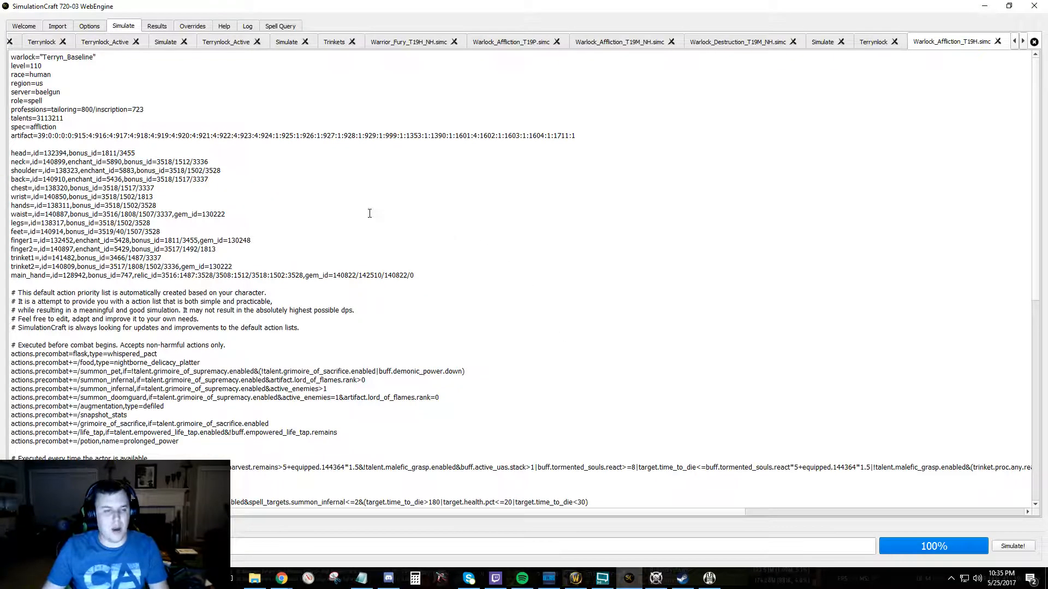
{"action": "mouse_move", "coordinate": [785, 246]}
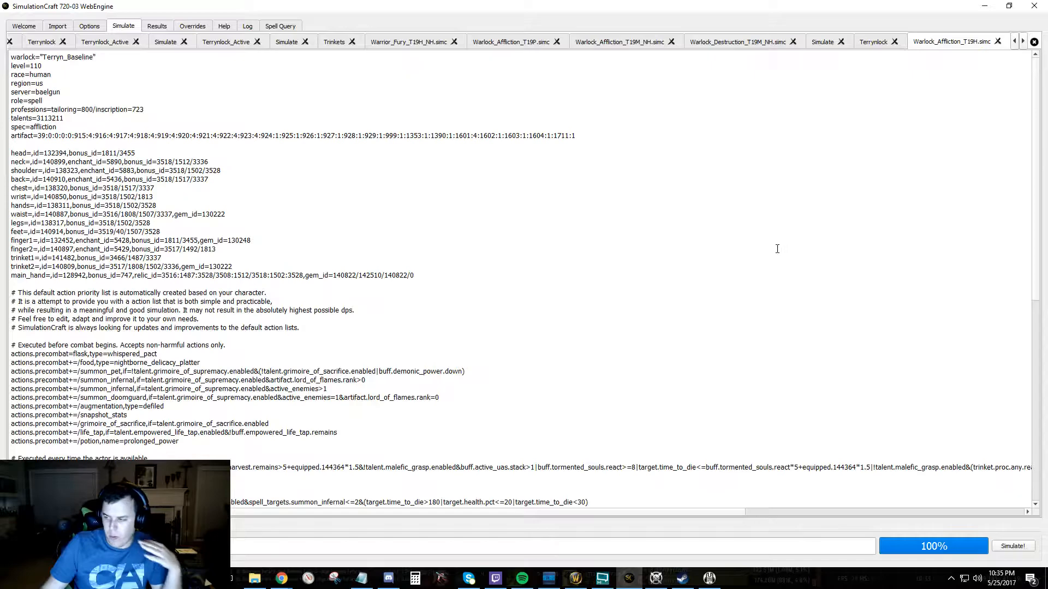
In the Scaling options, enable scaling for Intellect, Crit, Haste, Mastery and Versatility, dropping Spell Power
{"action": "left_click", "coordinate": [88, 26]}
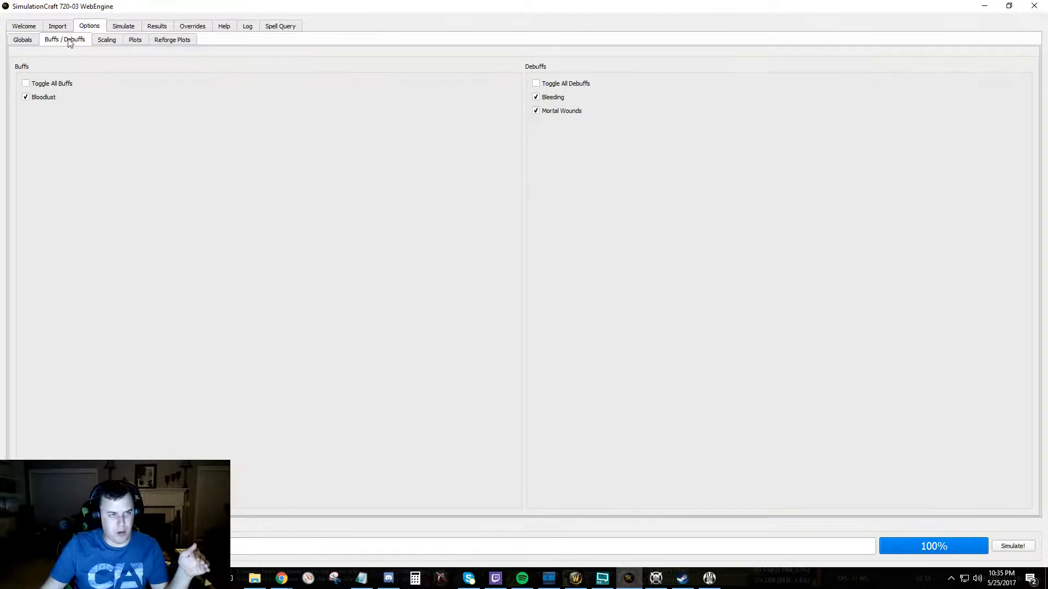
{"action": "left_click", "coordinate": [106, 39]}
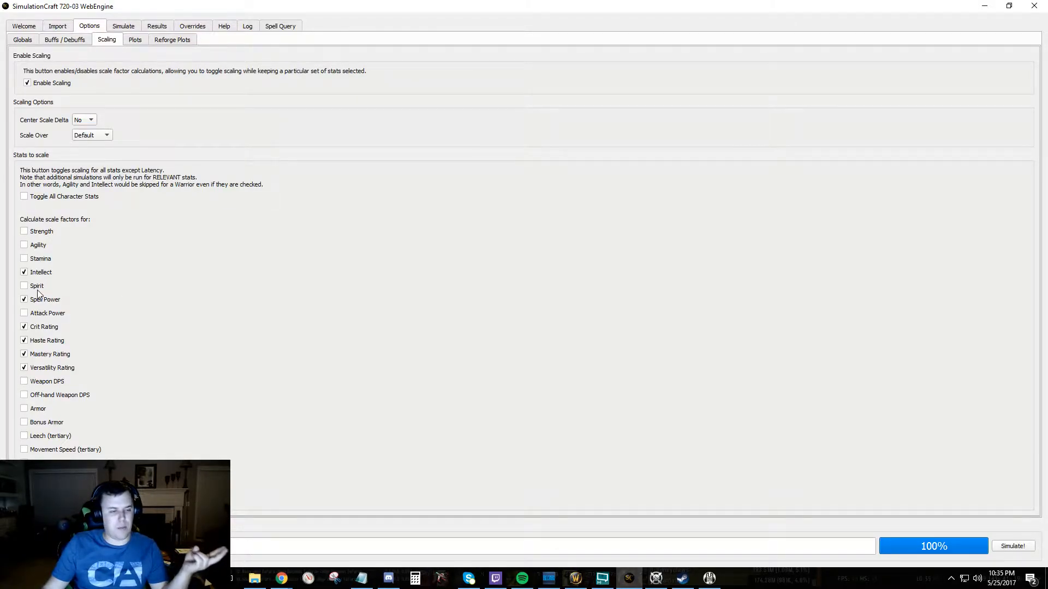
{"action": "mouse_move", "coordinate": [57, 353]}
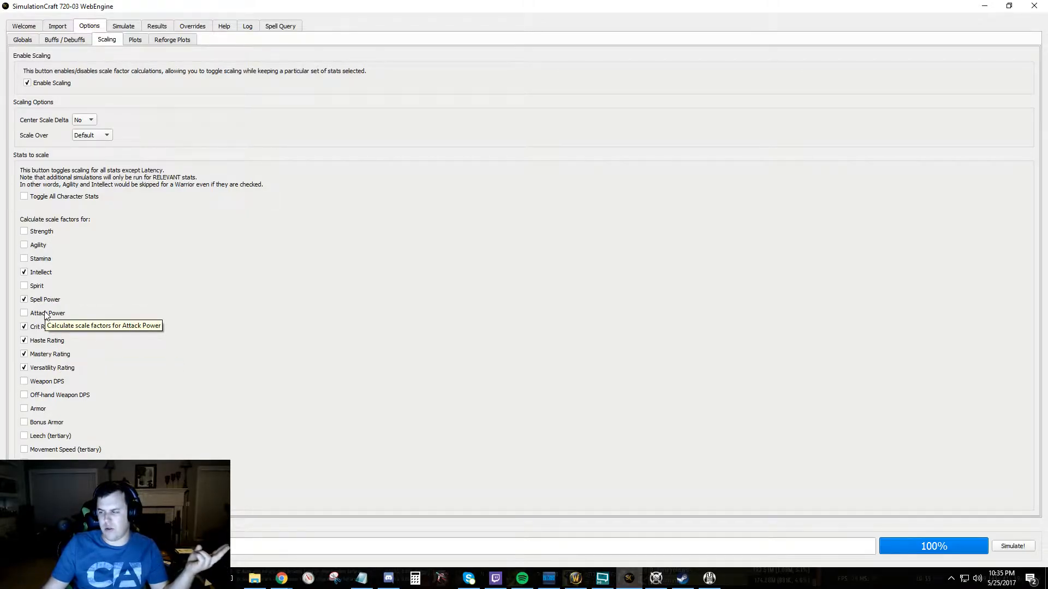
{"action": "left_click", "coordinate": [24, 299]}
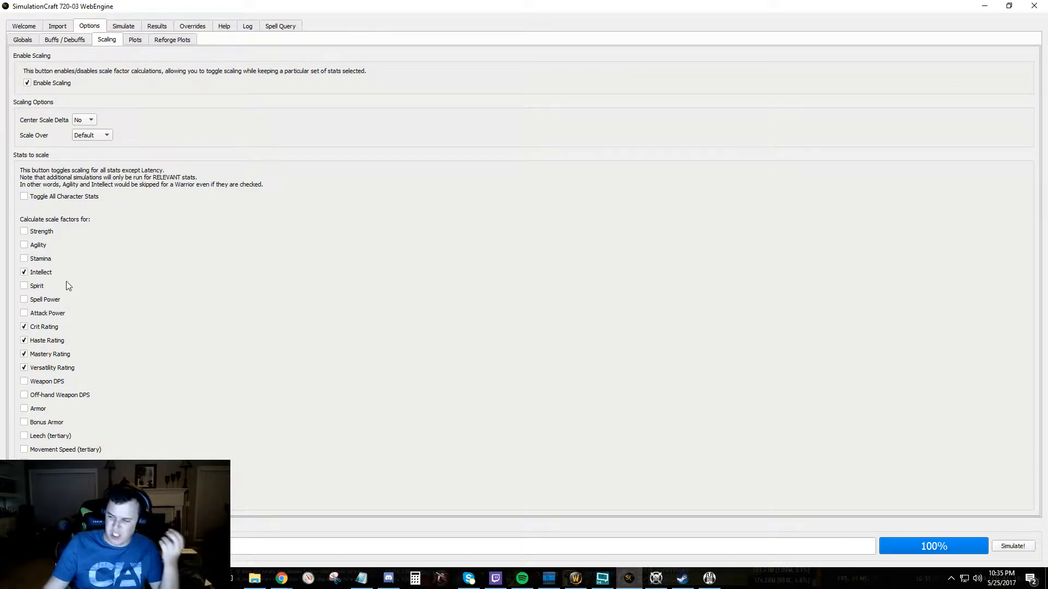
{"action": "mouse_move", "coordinate": [40, 272]}
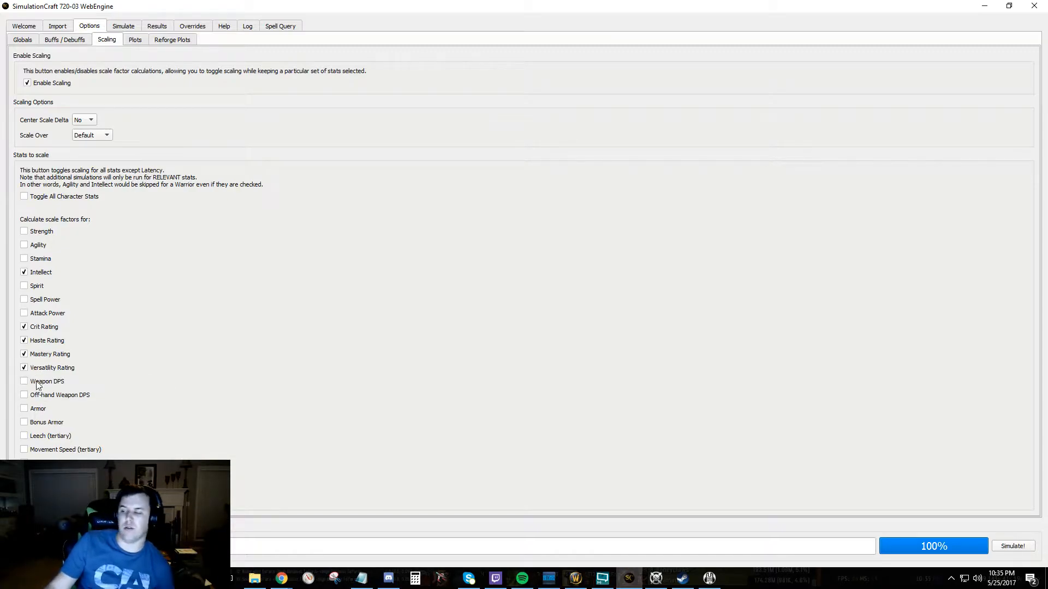
{"action": "mouse_move", "coordinate": [150, 445]}
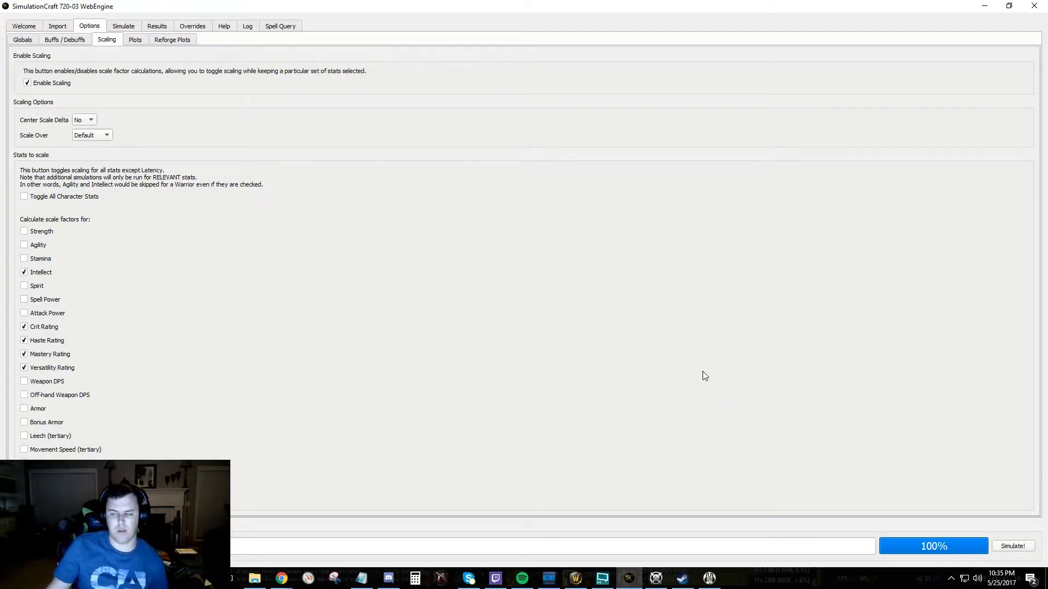
In the Globals options, set the iteration count for the run
{"action": "left_click", "coordinate": [58, 26]}
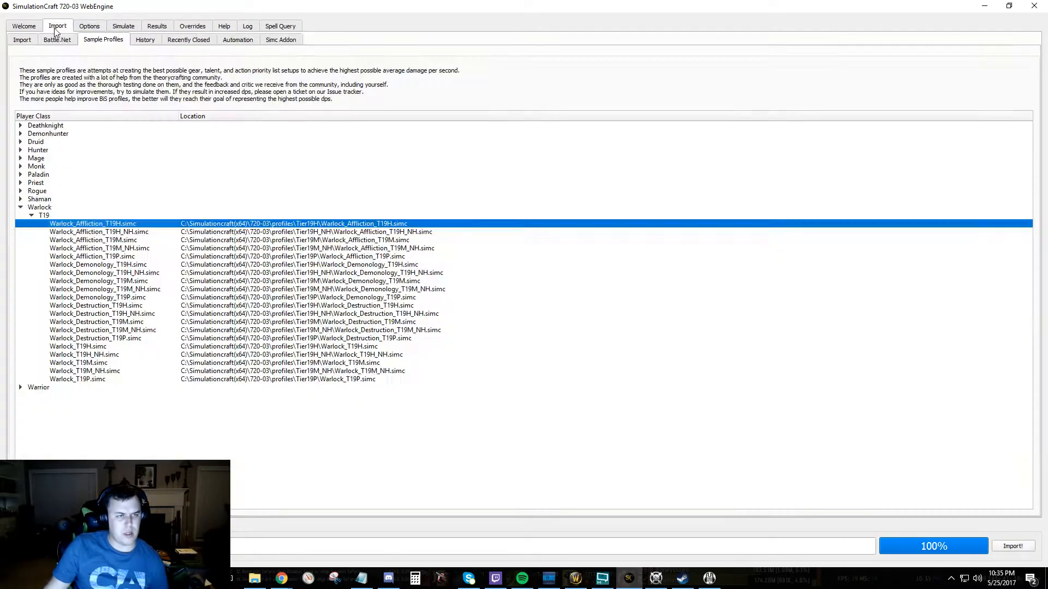
{"action": "left_click", "coordinate": [88, 25]}
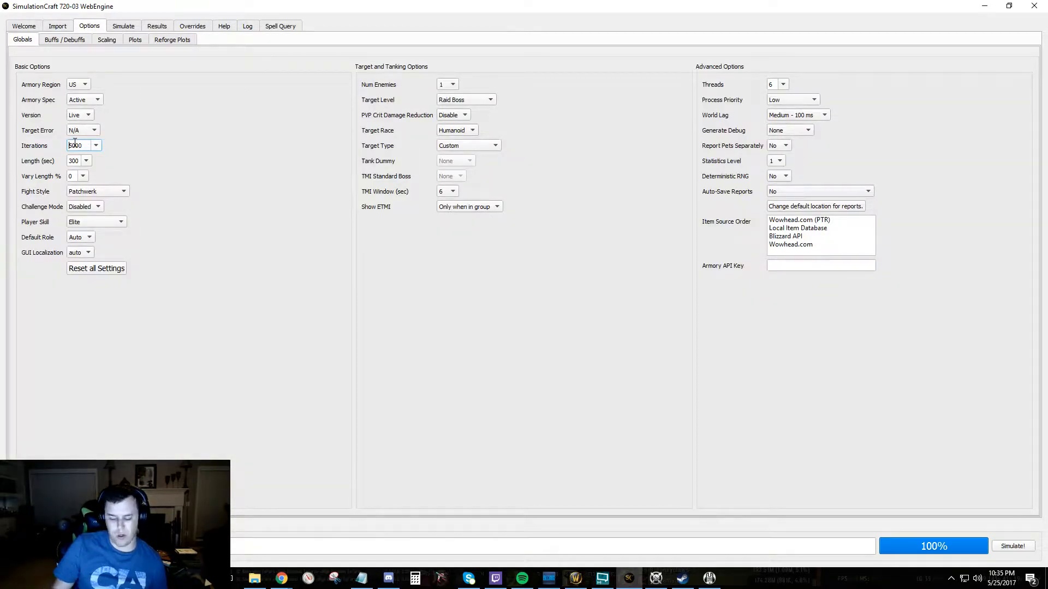
{"action": "type", "text": "15000"}
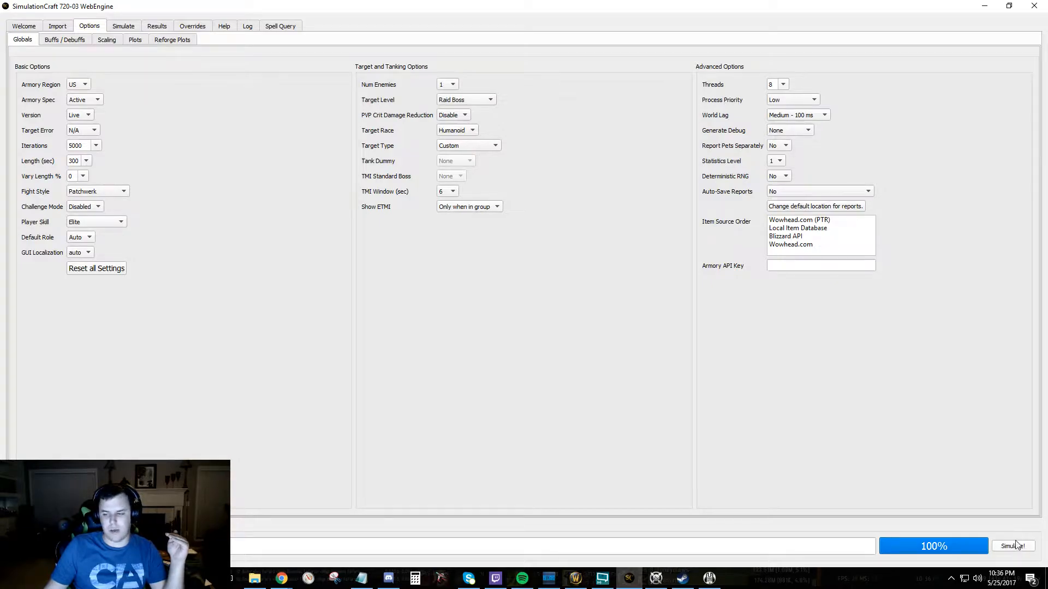
Start the simulation and watch per-process CPU usage in Resource Monitor while it runs
{"action": "left_click", "coordinate": [1013, 546]}
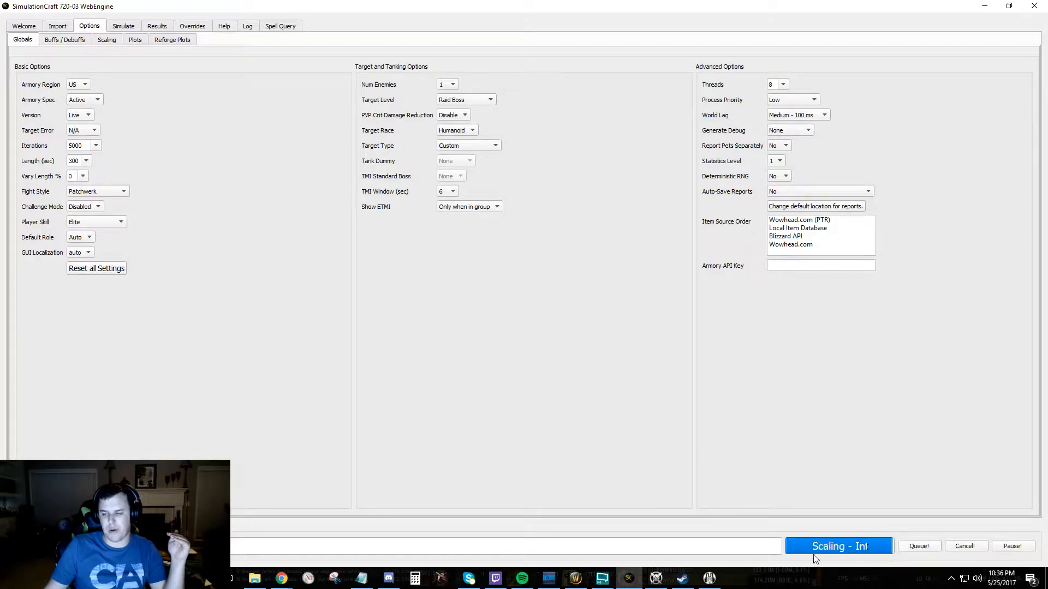
{"action": "mouse_move", "coordinate": [887, 558]}
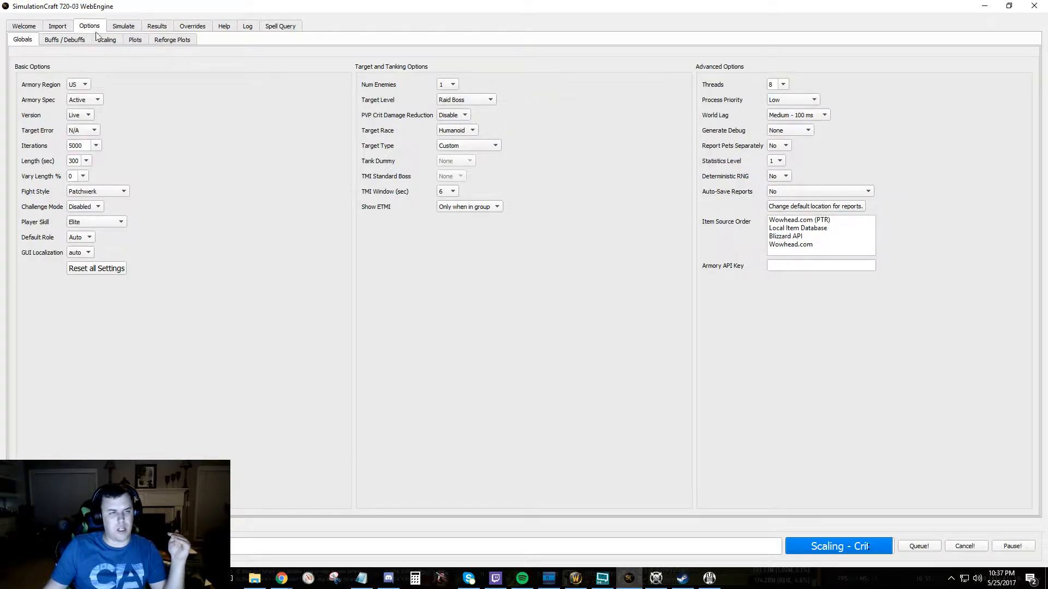
{"action": "left_click", "coordinate": [106, 39]}
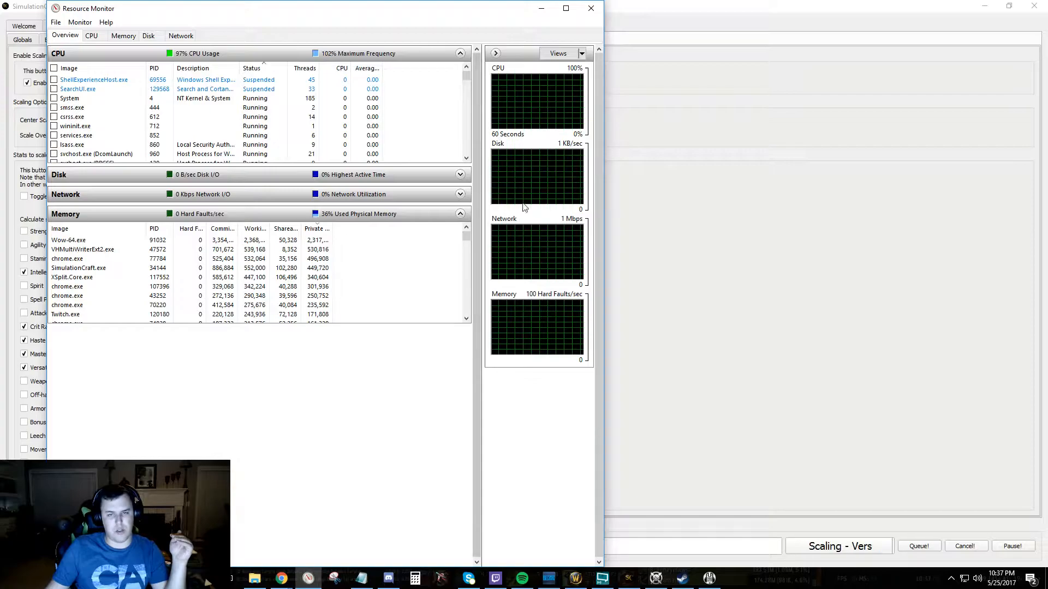
{"action": "left_click", "coordinate": [91, 35]}
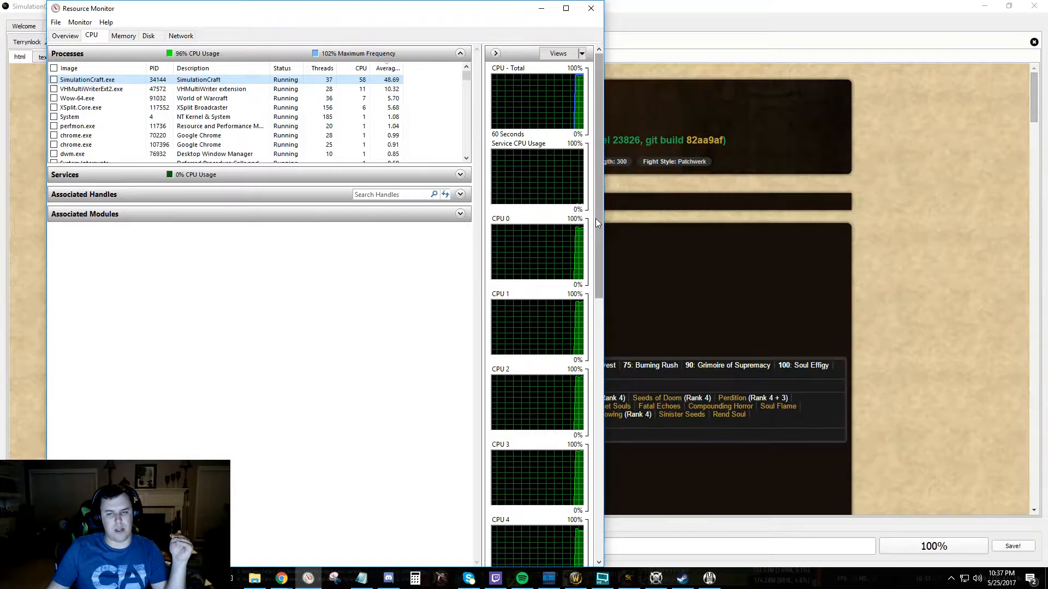
{"action": "scroll", "scroll_direction": "down", "scroll_amount": 3}
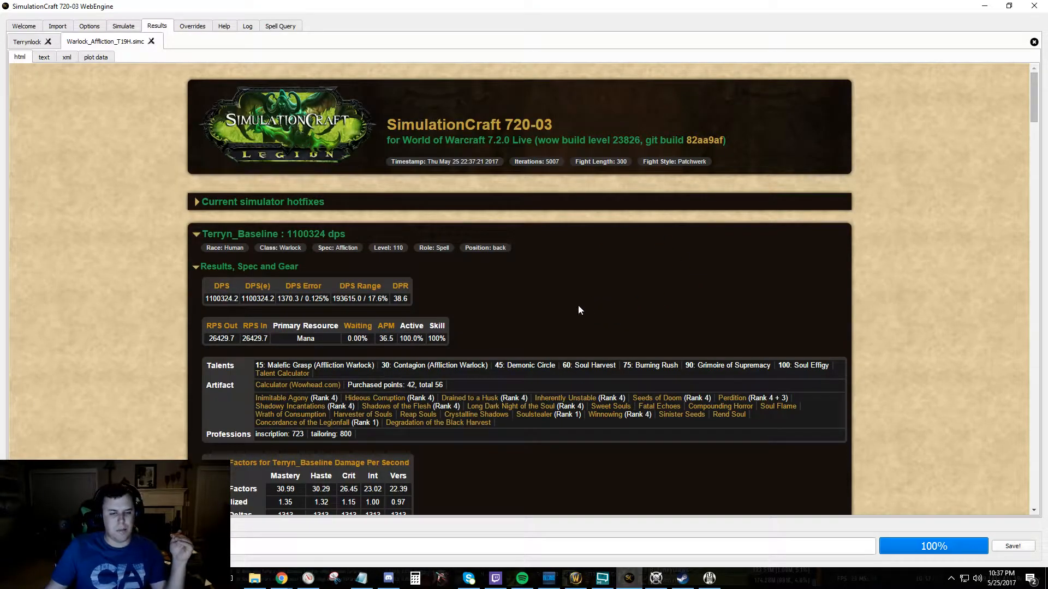
{"action": "scroll", "scroll_direction": "down", "scroll_amount": 3}
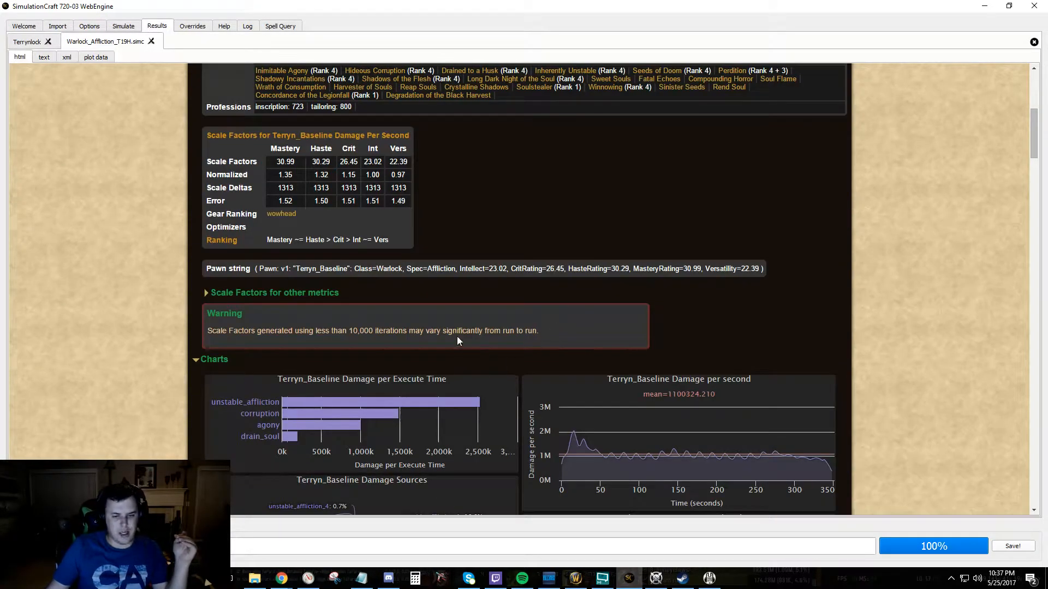
{"action": "mouse_move", "coordinate": [539, 339]}
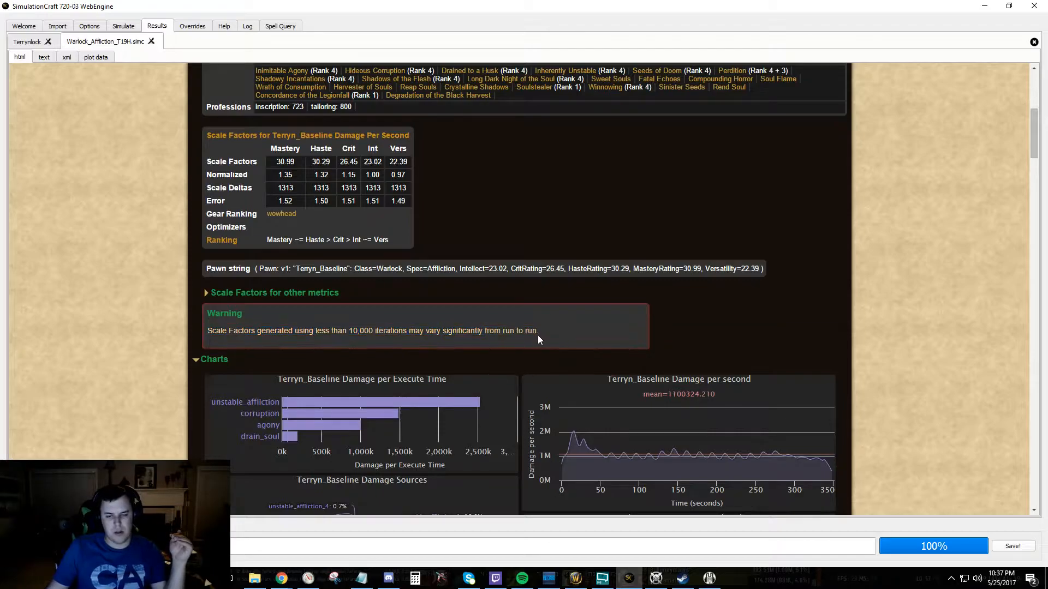
{"action": "mouse_move", "coordinate": [533, 324]}
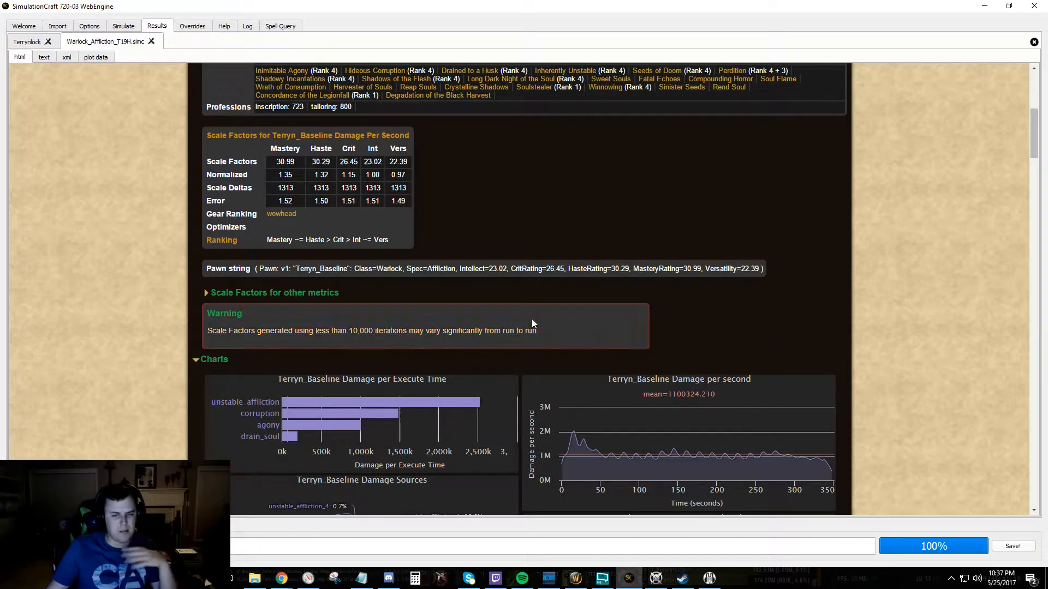
{"action": "mouse_move", "coordinate": [659, 307]}
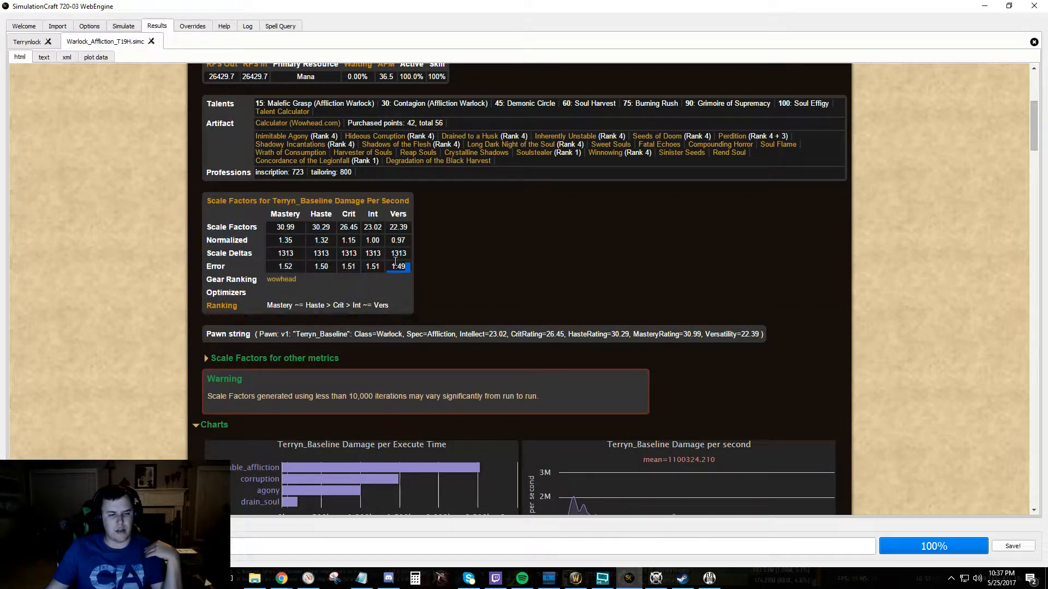
{"action": "triple_click", "coordinate": [508, 334]}
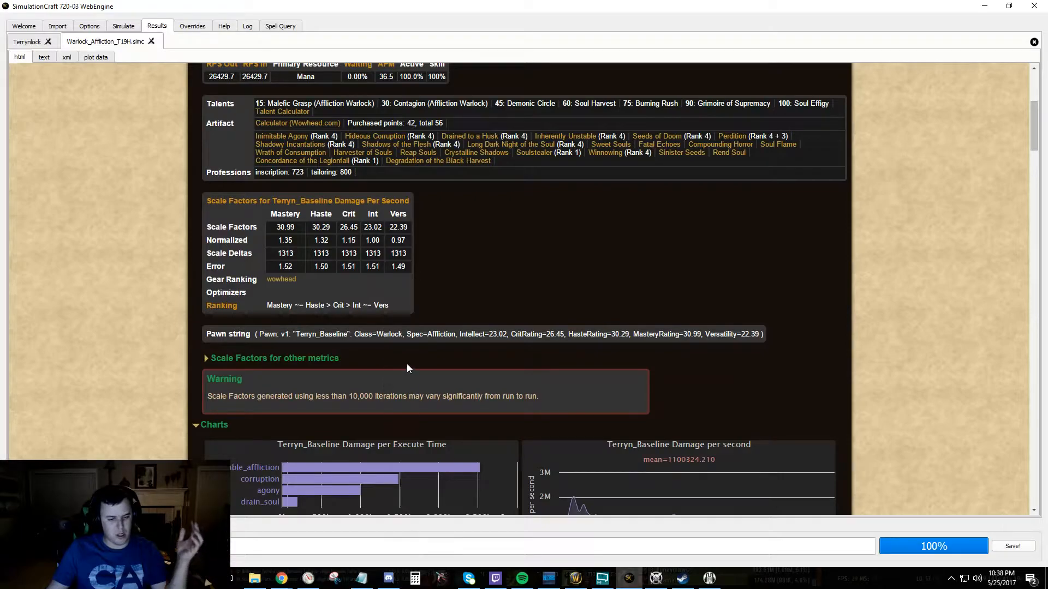
{"action": "scroll", "scroll_direction": "down", "scroll_amount": 3}
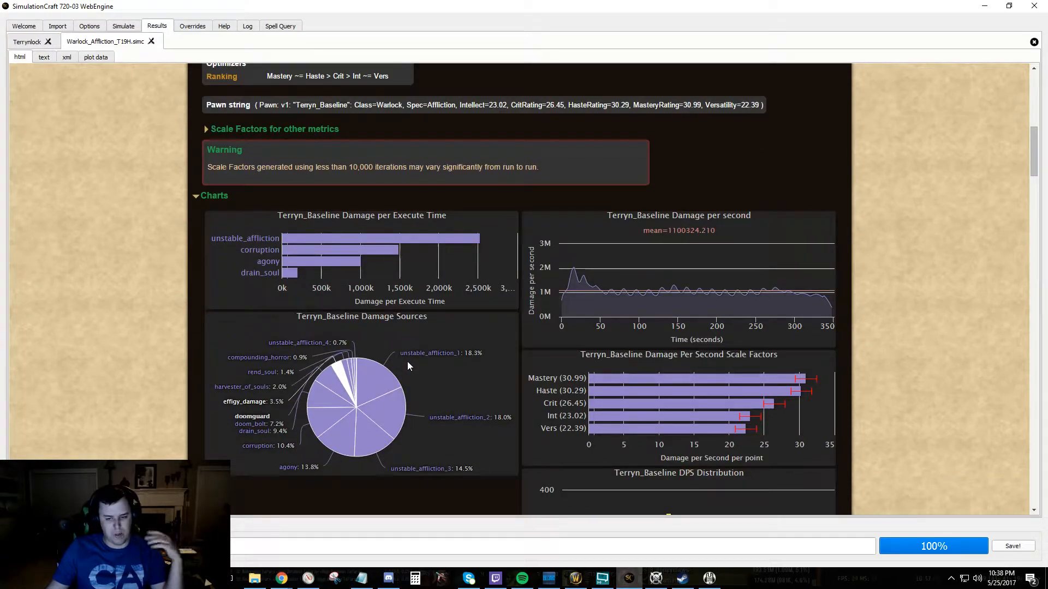
{"action": "scroll", "scroll_direction": "down", "scroll_amount": 3}
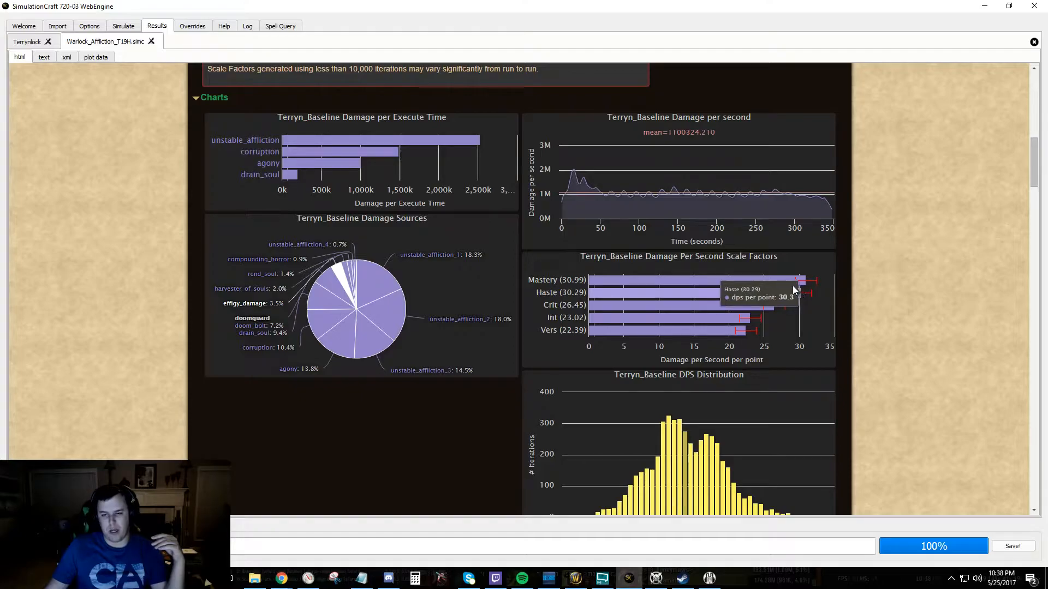
{"action": "mouse_move", "coordinate": [802, 293]}
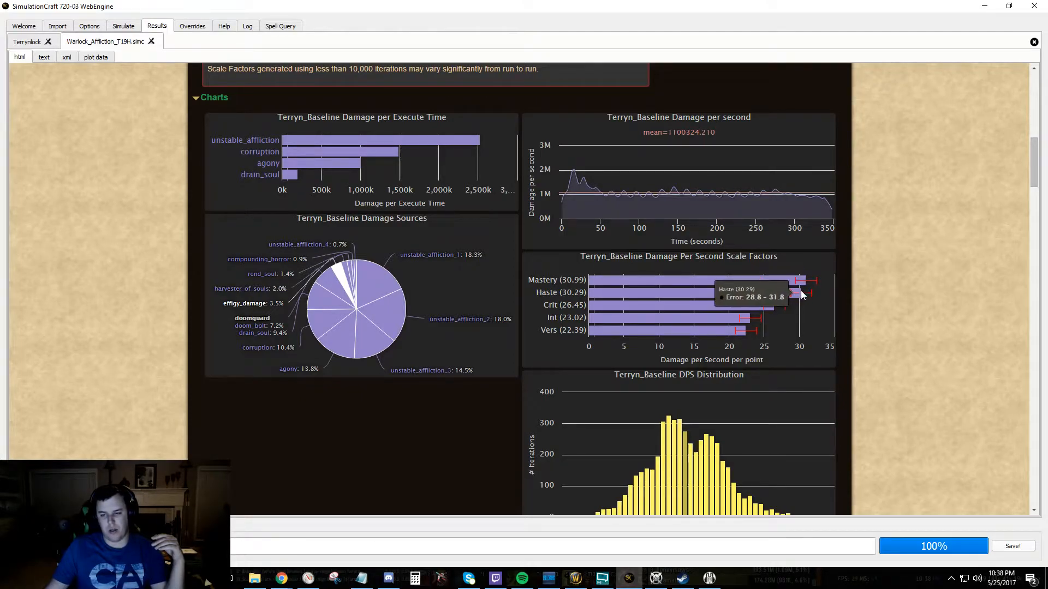
{"action": "mouse_move", "coordinate": [768, 317]}
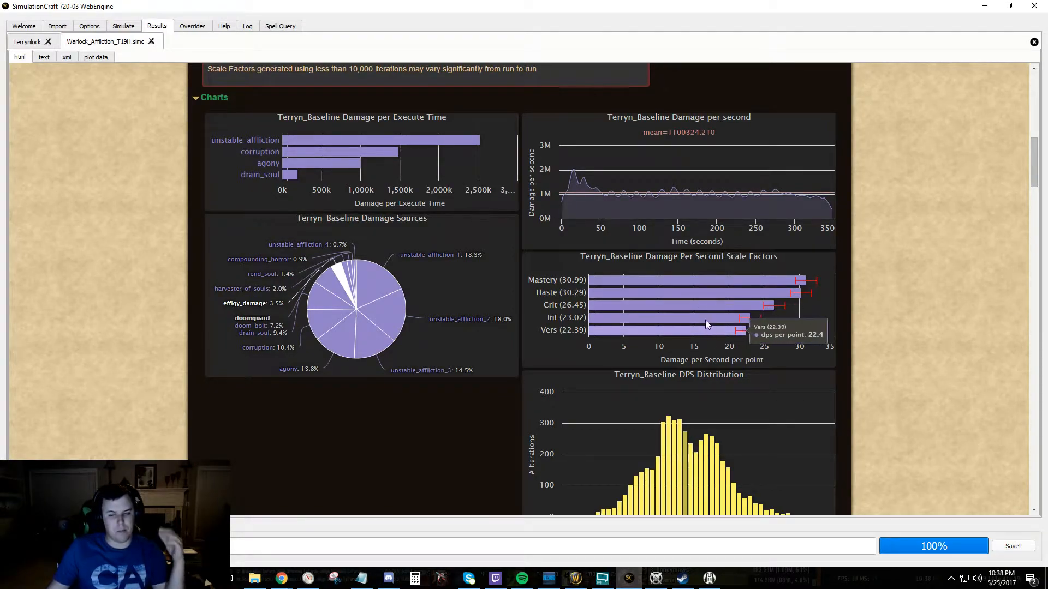
{"action": "scroll", "scroll_direction": "up", "scroll_amount": 3}
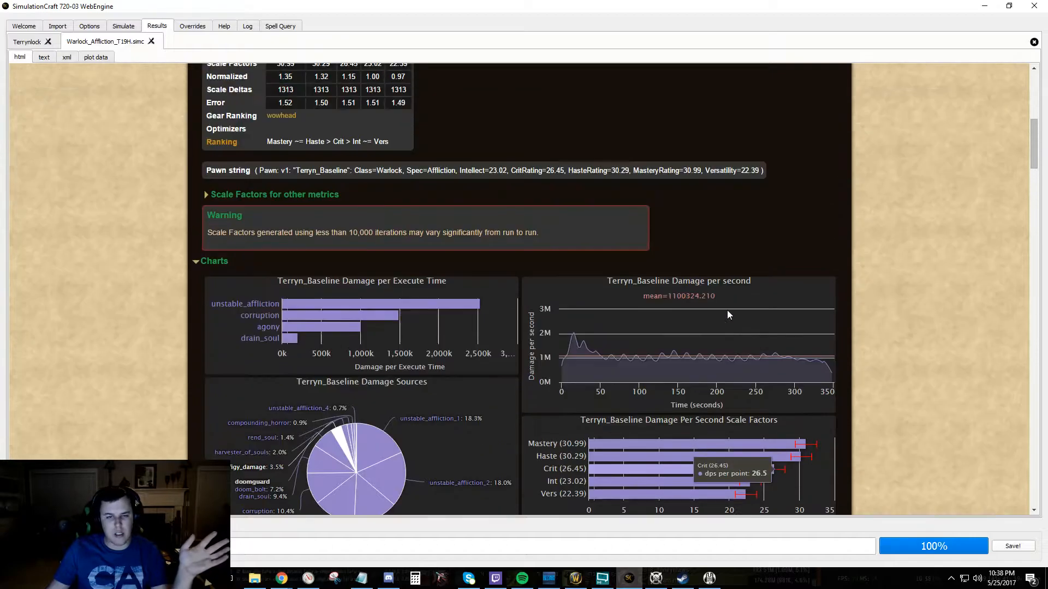
{"action": "scroll", "scroll_direction": "down", "scroll_amount": 3}
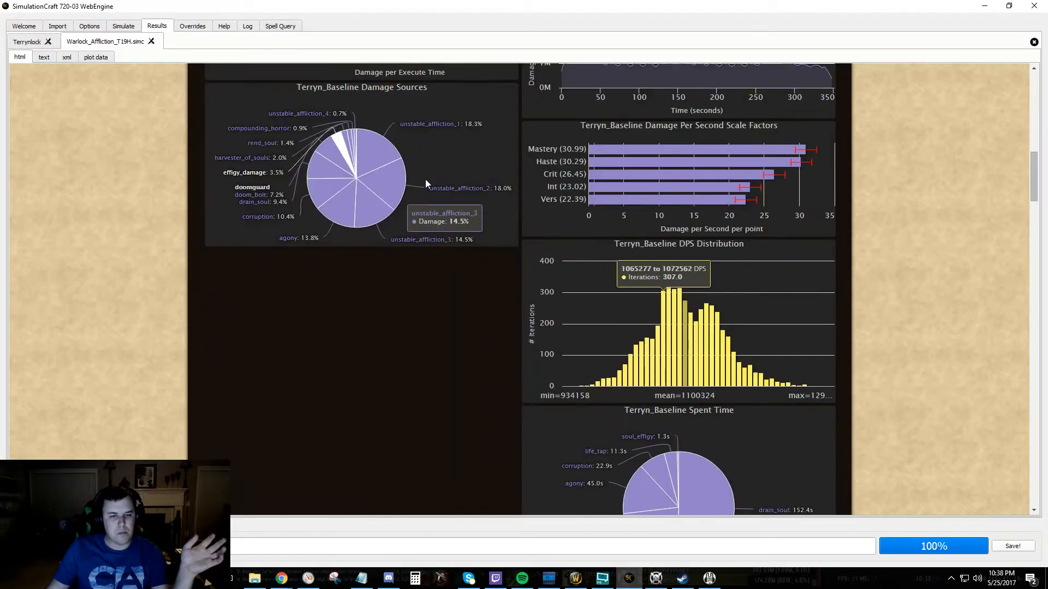
{"action": "scroll", "scroll_direction": "down", "scroll_amount": 3}
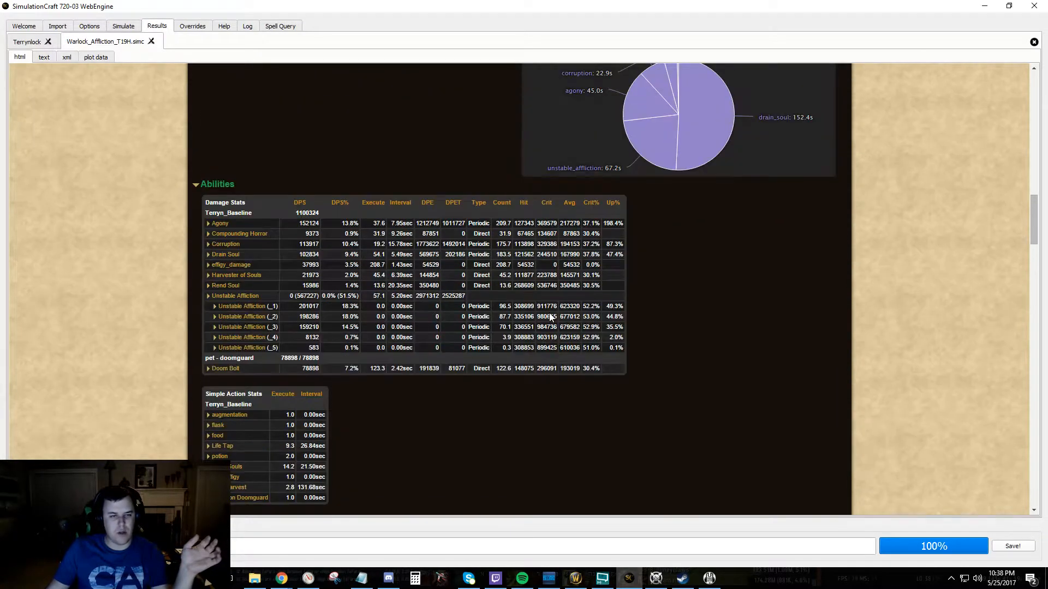
{"action": "scroll", "scroll_direction": "down", "scroll_amount": 3}
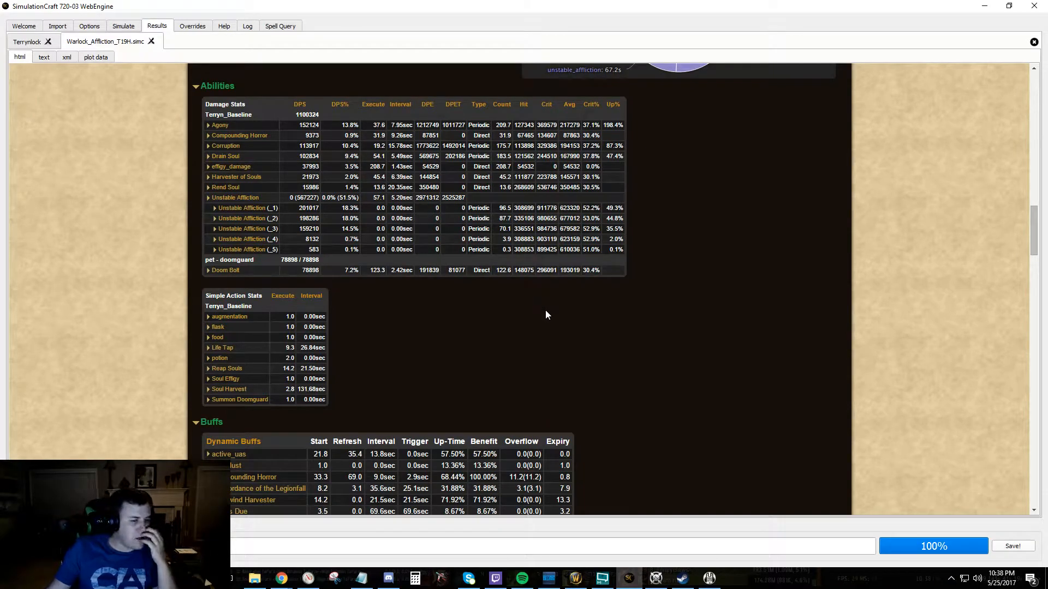
{"action": "mouse_move", "coordinate": [539, 331]}
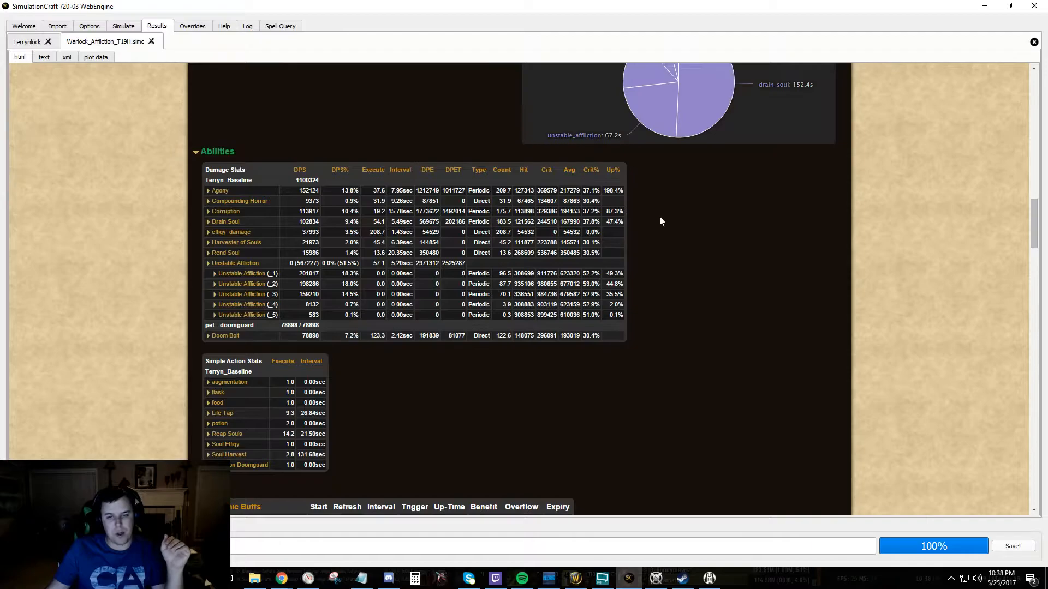
{"action": "scroll", "scroll_direction": "up", "scroll_amount": 3}
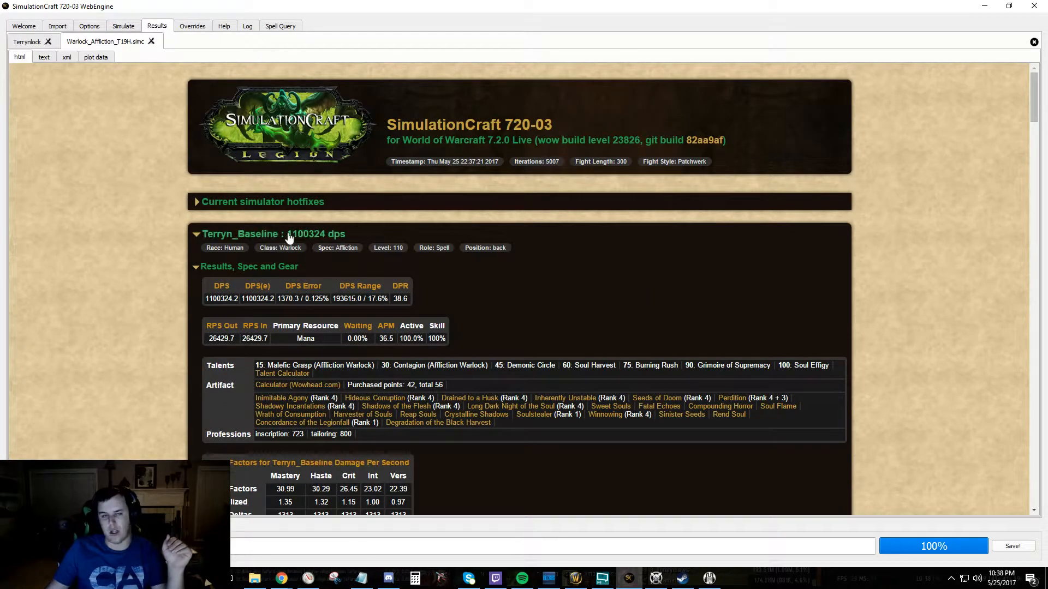
{"action": "mouse_move", "coordinate": [321, 240]}
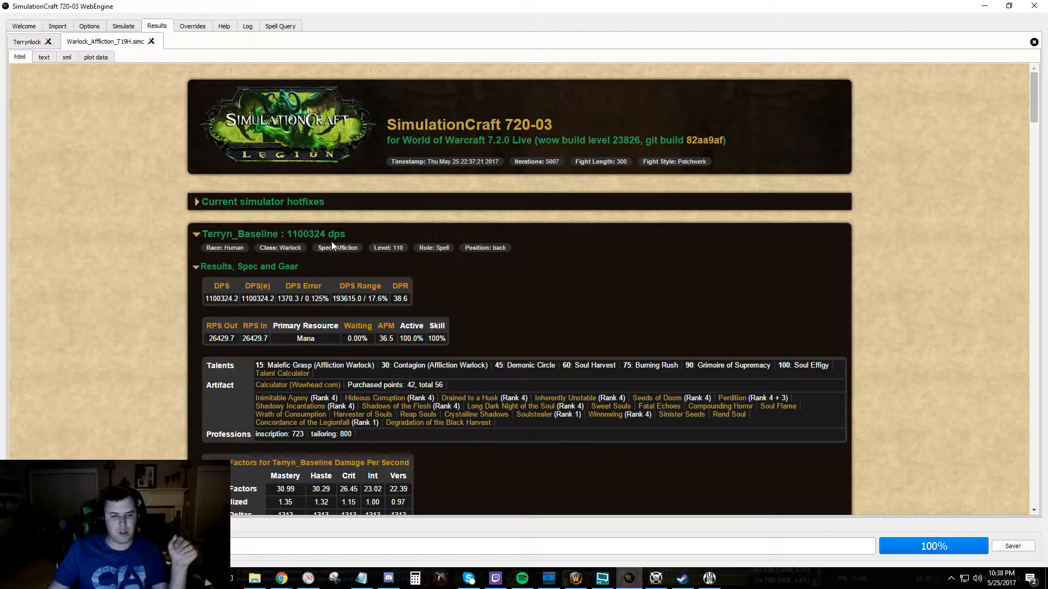
{"action": "scroll", "scroll_direction": "down", "scroll_amount": 3}
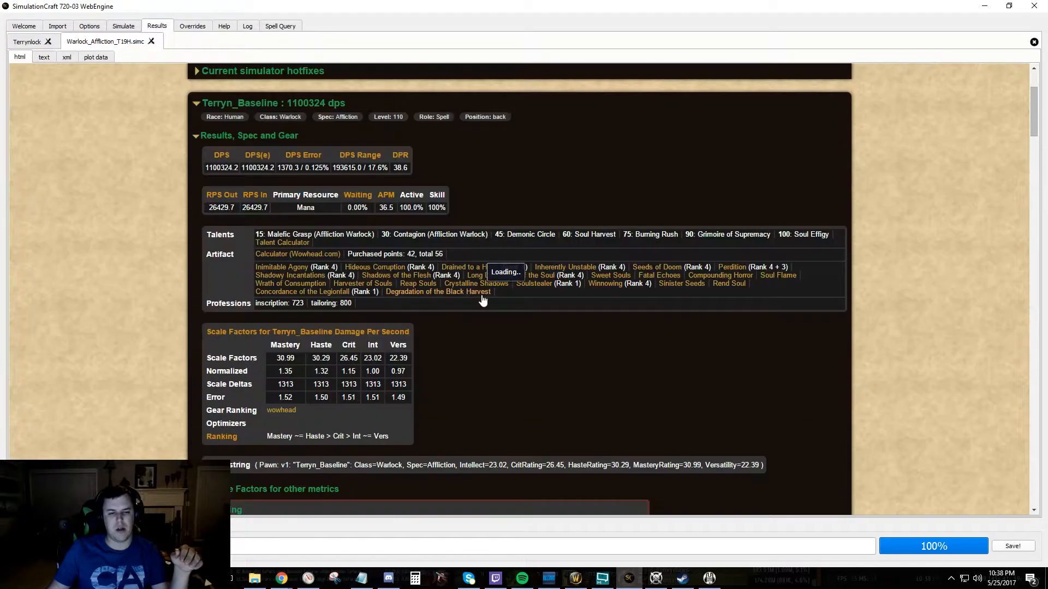
{"action": "scroll", "scroll_direction": "down", "scroll_amount": 3}
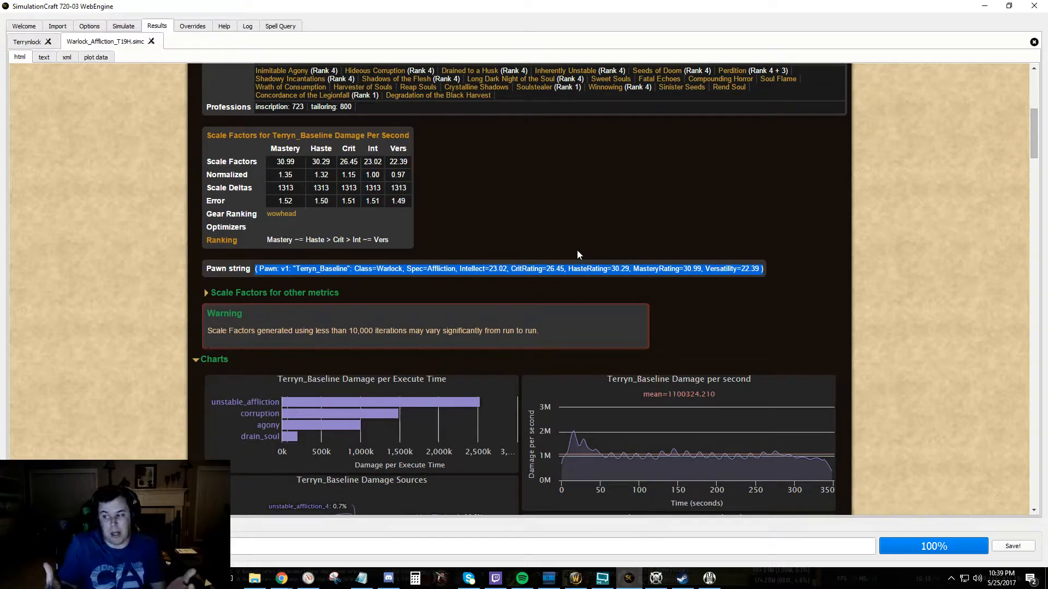
{"action": "scroll", "scroll_direction": "down", "scroll_amount": 3}
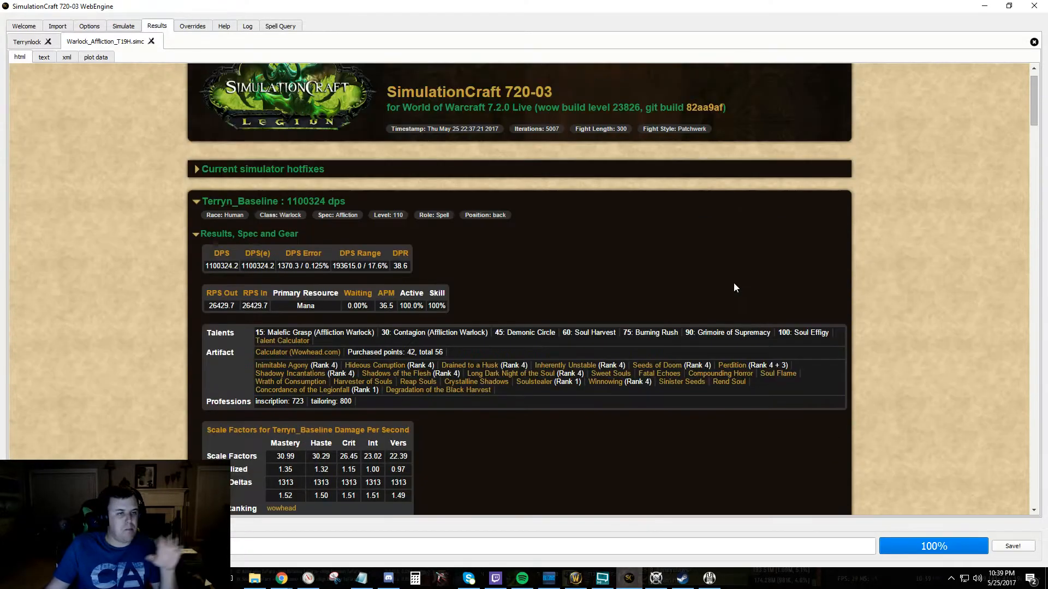
{"action": "scroll", "scroll_direction": "down", "scroll_amount": 3}
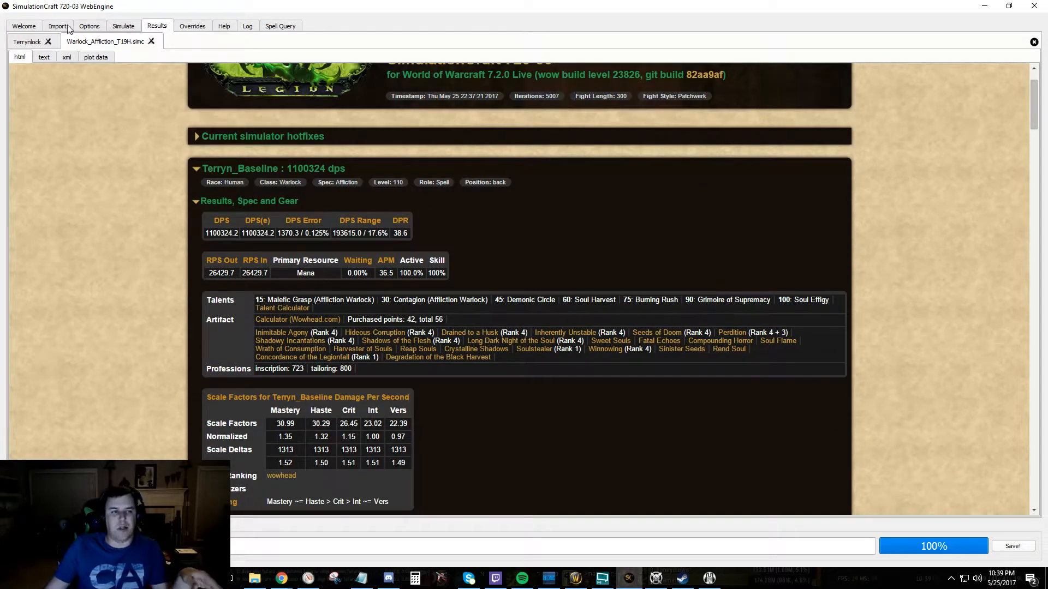
Visit the WoWDB site in Chrome, then return to the warlock profile text
{"action": "left_click", "coordinate": [123, 25]}
{"action": "type", "text": "wow"}
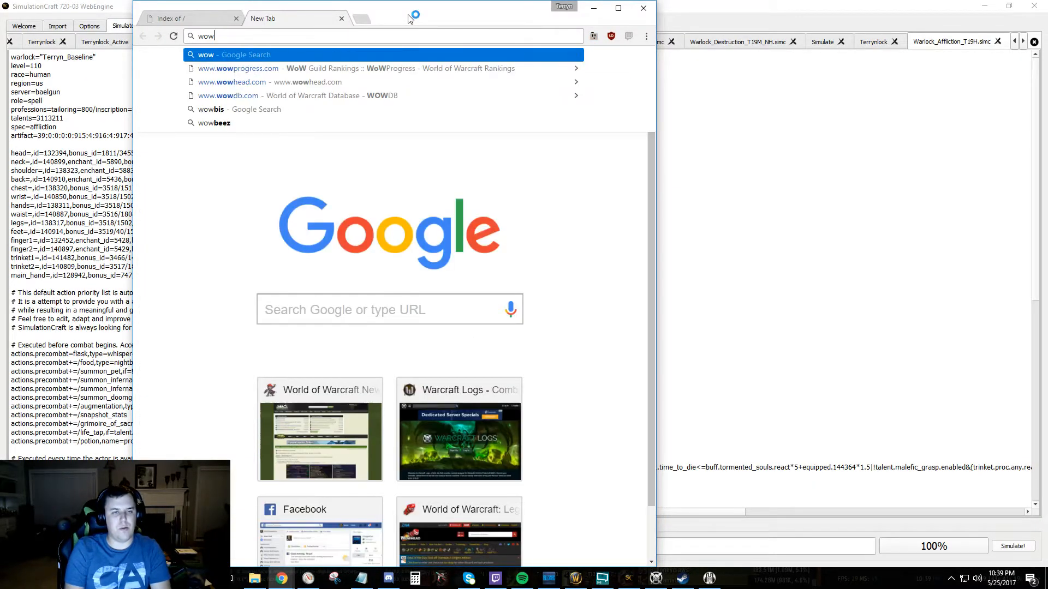
{"action": "left_click", "coordinate": [228, 96]}
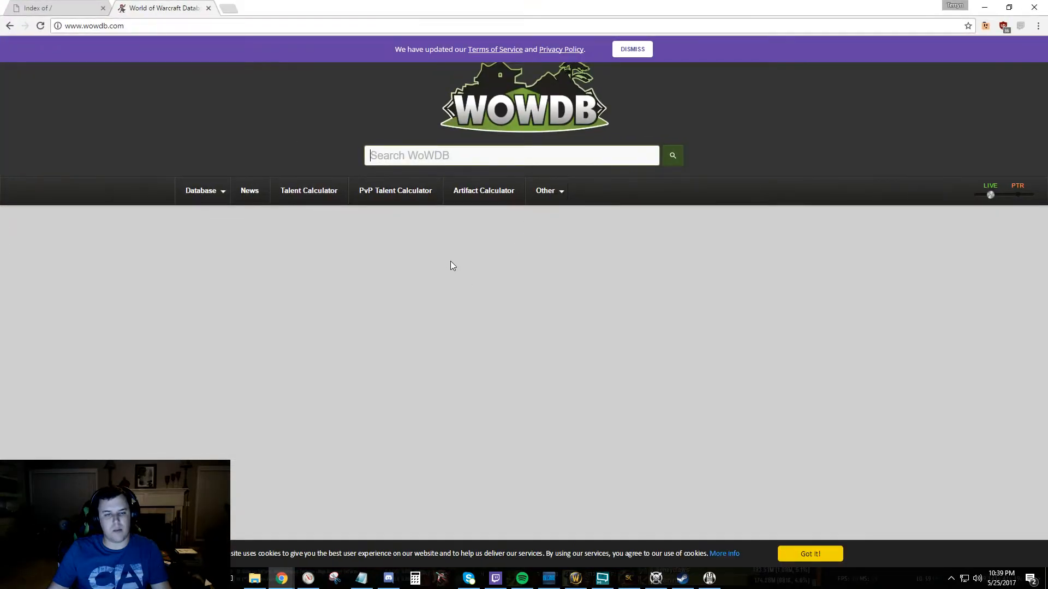
{"action": "left_click", "coordinate": [308, 189]}
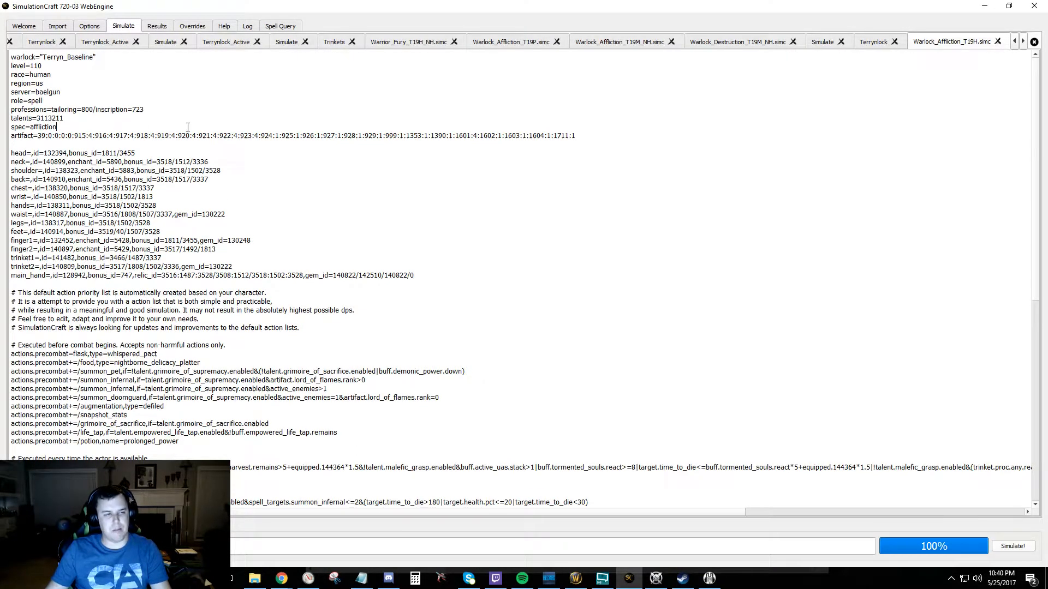
Browse the other open profiles (Terrynlock_Active, Warrior_Fury_T19H_NH) for a copy= example
{"action": "scroll", "scroll_direction": "down", "scroll_amount": 3}
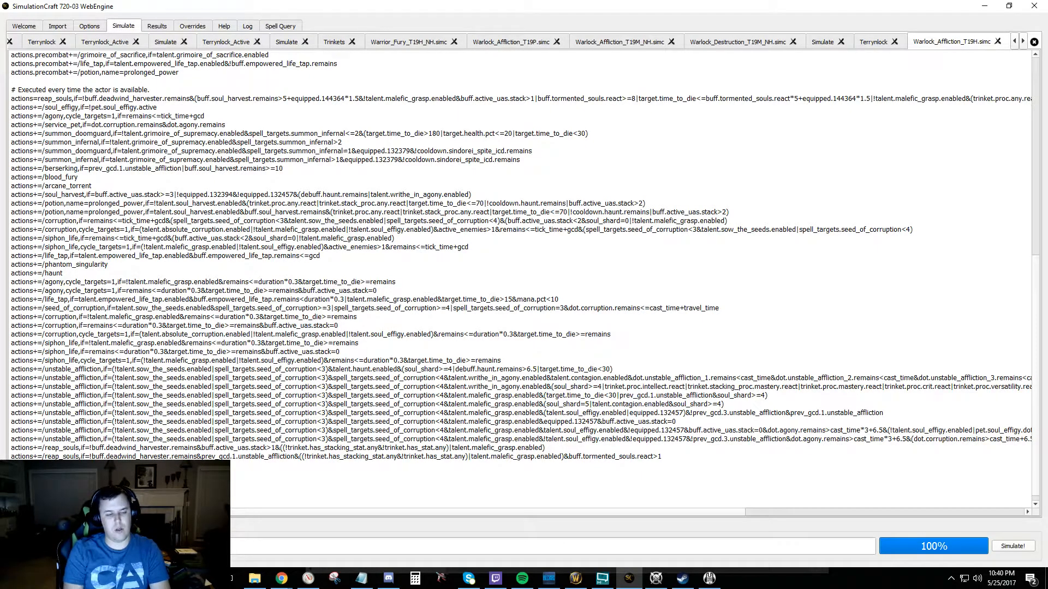
{"action": "scroll", "scroll_direction": "down", "scroll_amount": 3}
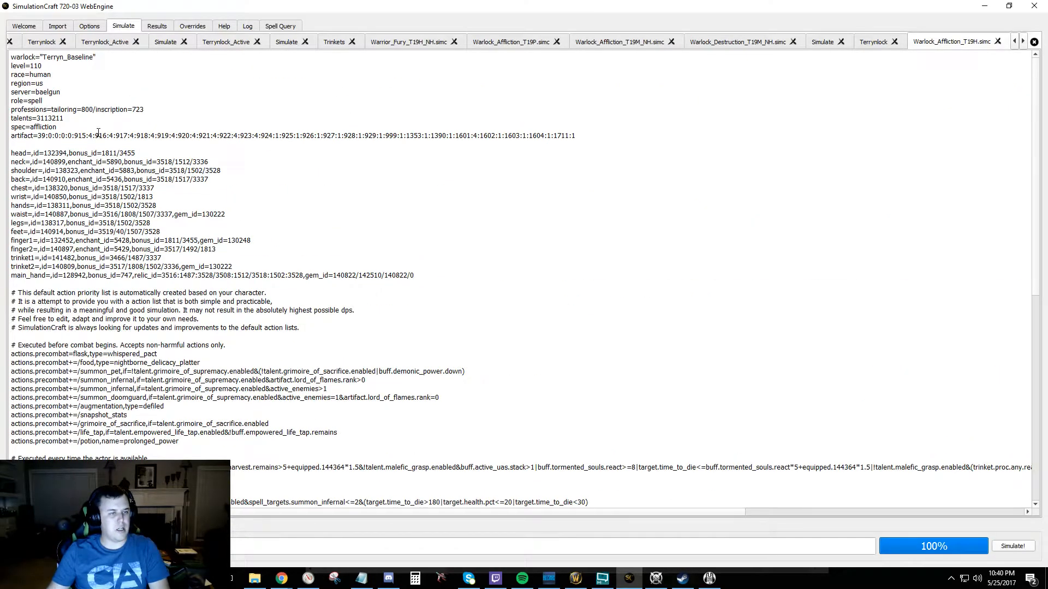
{"action": "scroll", "scroll_direction": "down", "scroll_amount": 3}
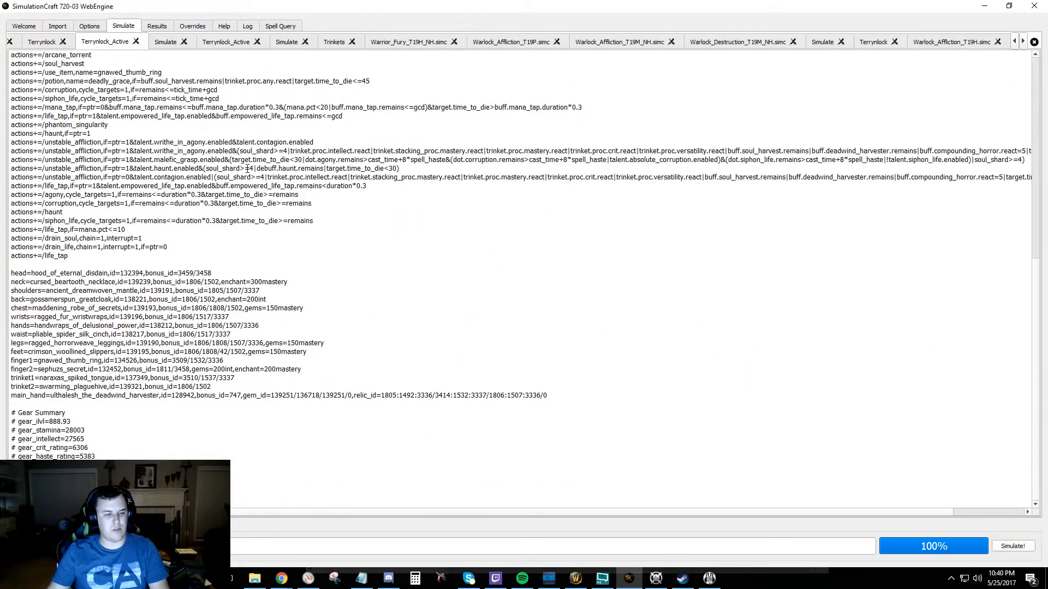
{"action": "left_click", "coordinate": [164, 41]}
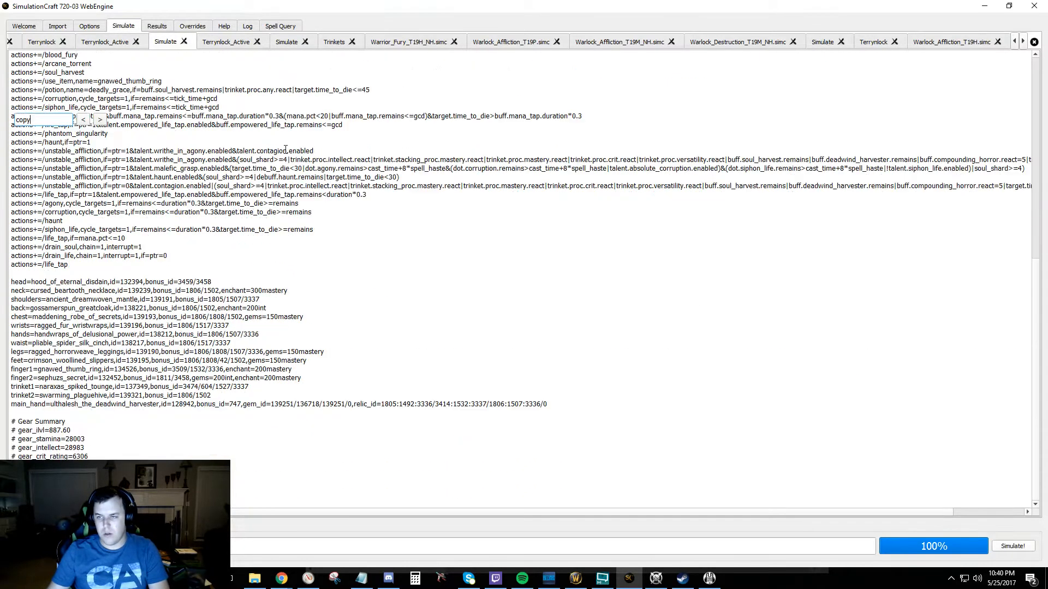
{"action": "left_click", "coordinate": [225, 41]}
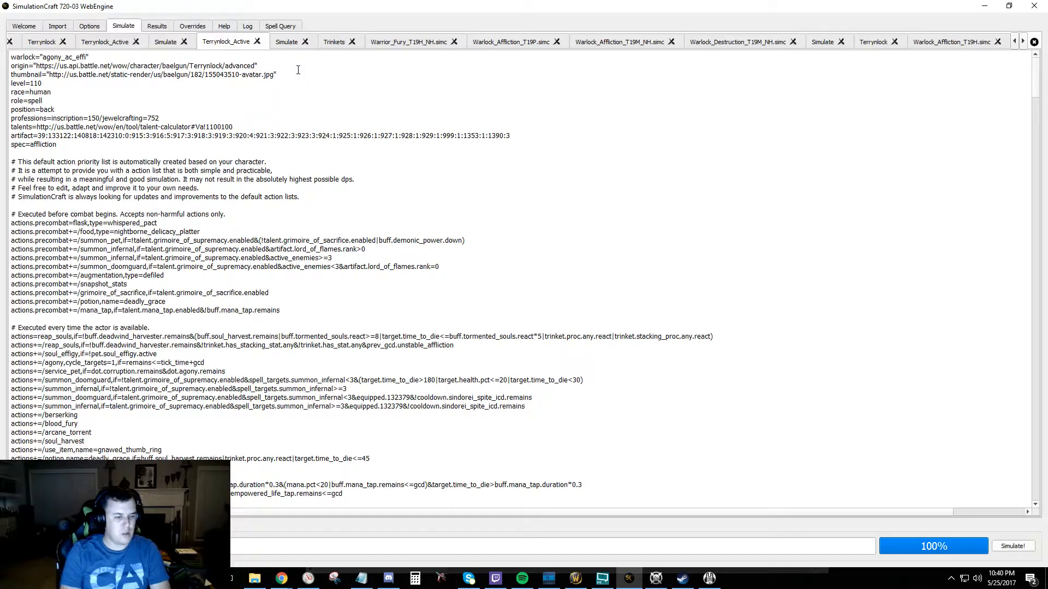
{"action": "left_click", "coordinate": [406, 42]}
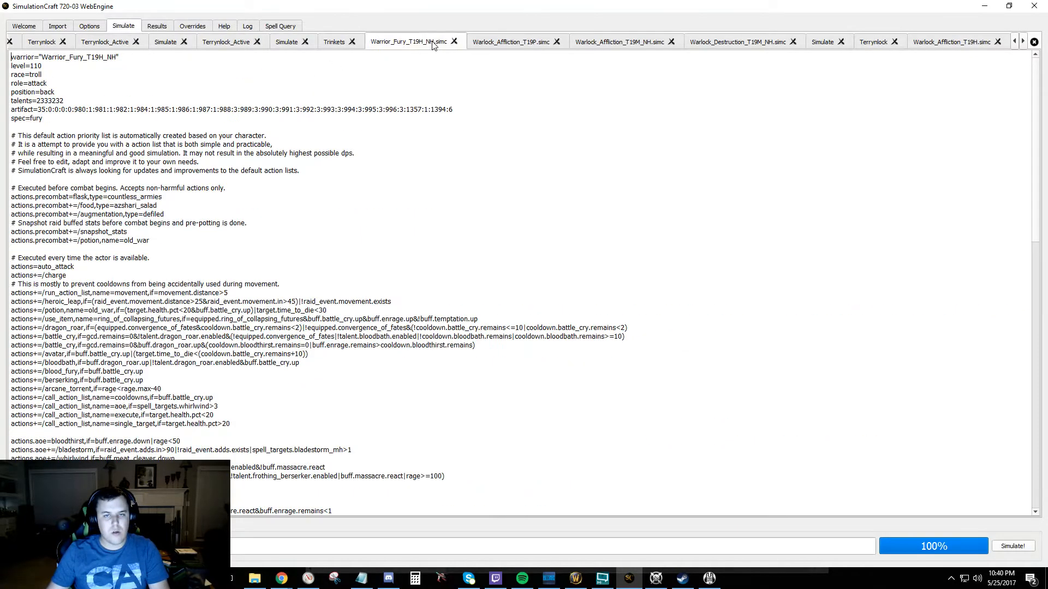
{"action": "left_click", "coordinate": [948, 41]}
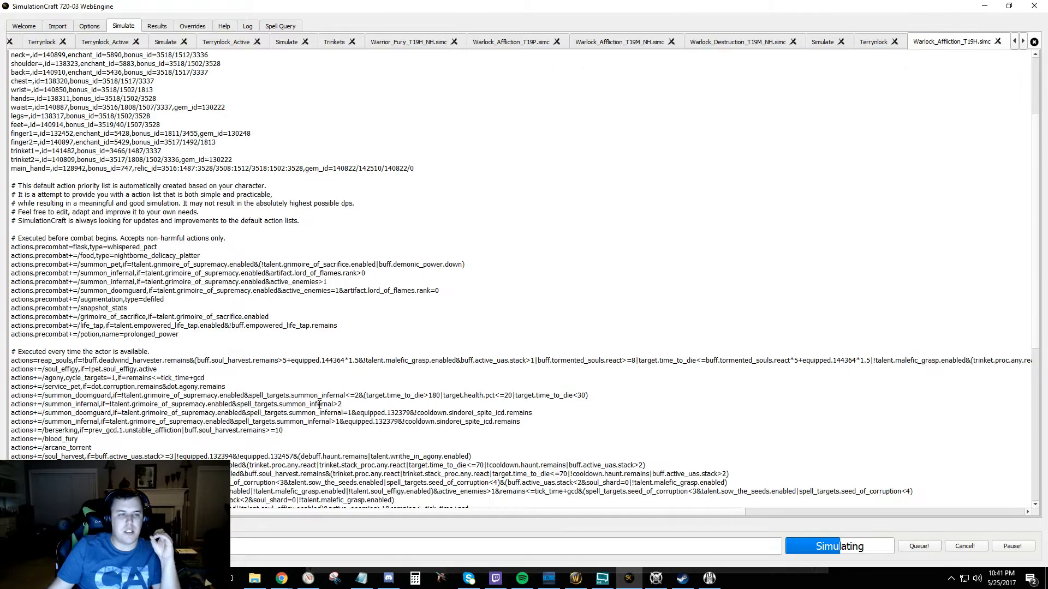
Review the Raid Summary comparing Terryn_Baseline and Terryn_WIA, then return to the profile text
{"action": "scroll", "scroll_direction": "down", "scroll_amount": 3}
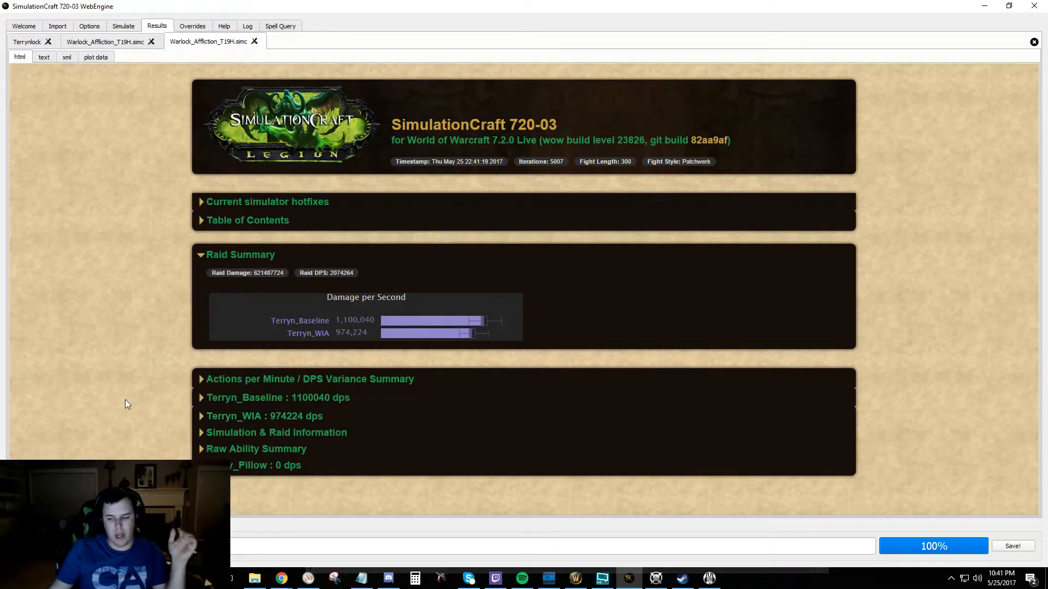
{"action": "mouse_move", "coordinate": [366, 341]}
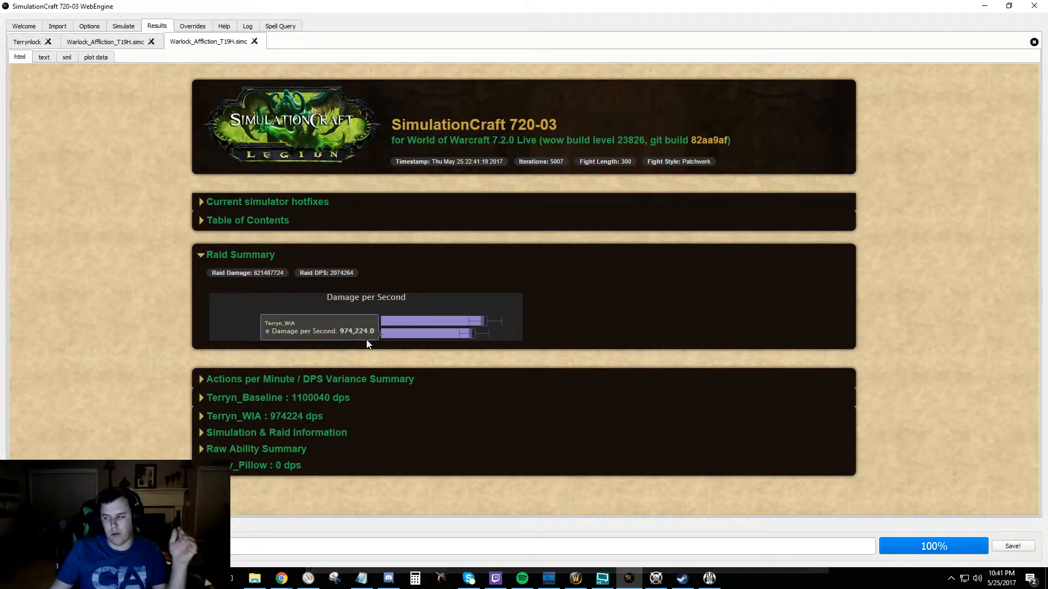
{"action": "mouse_move", "coordinate": [433, 321]}
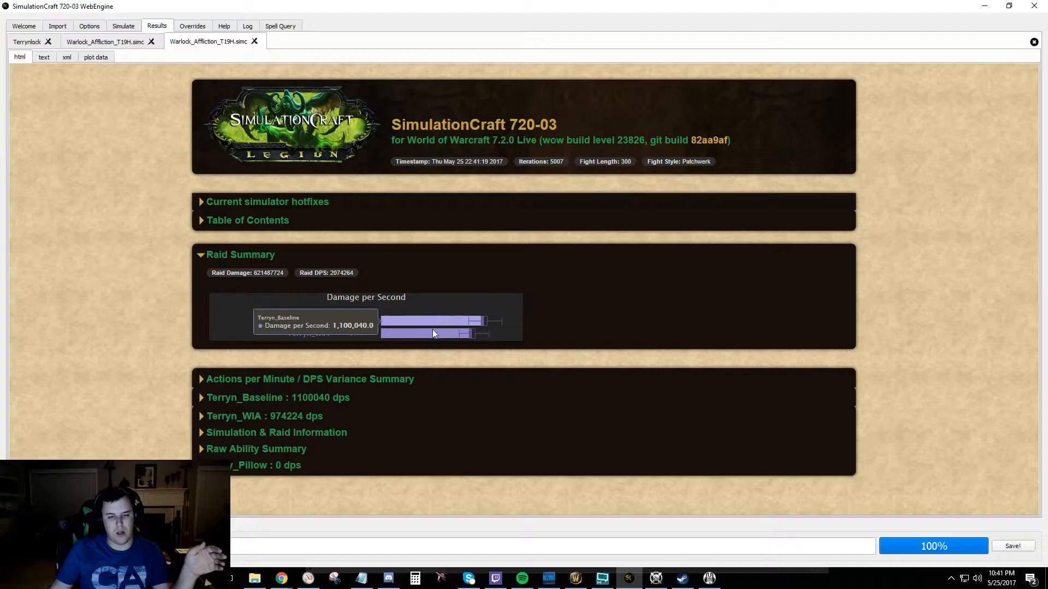
{"action": "mouse_move", "coordinate": [425, 341]}
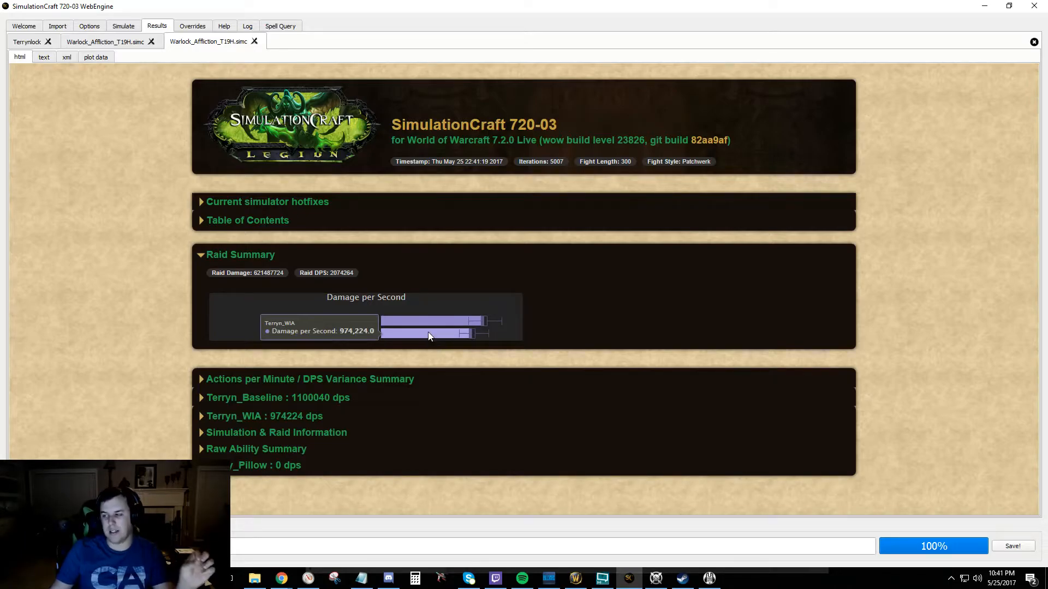
{"action": "left_click", "coordinate": [123, 25]}
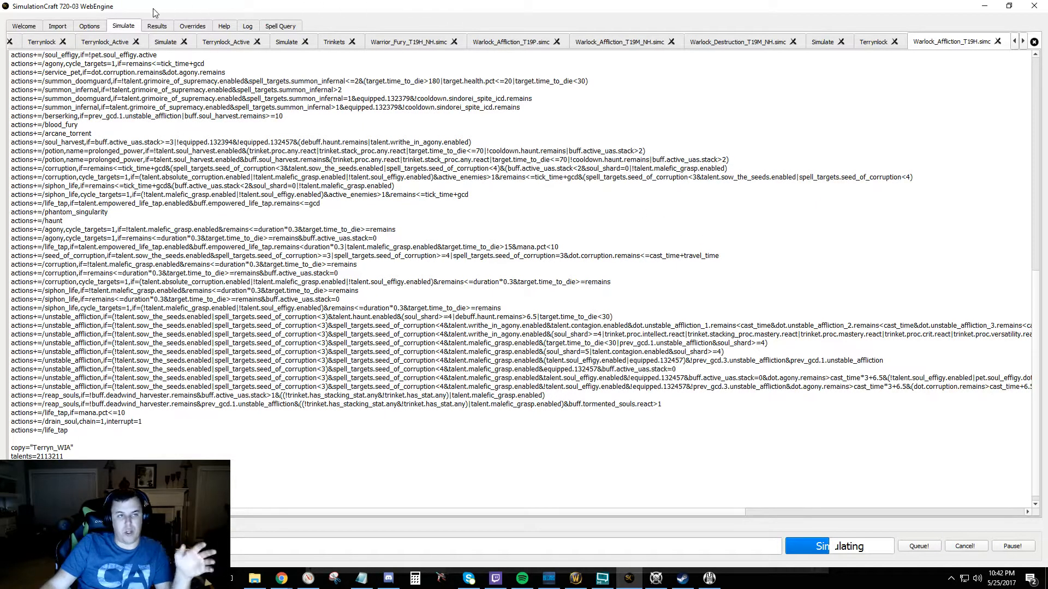
Return to the stat scaling options while the three-profile rerun simulates
{"action": "left_click", "coordinate": [88, 25]}
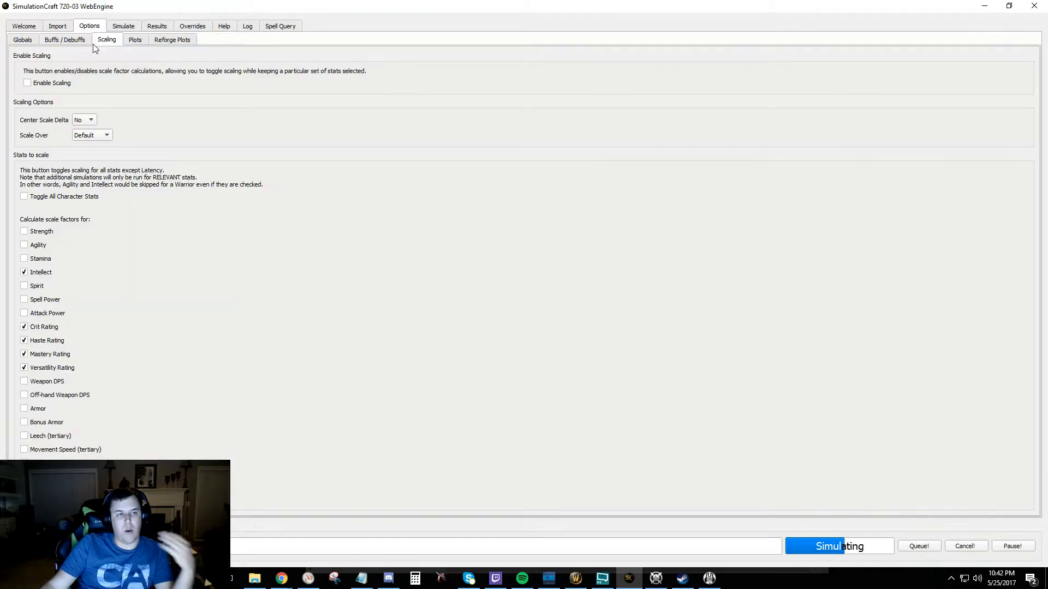
{"action": "mouse_move", "coordinate": [27, 82]}
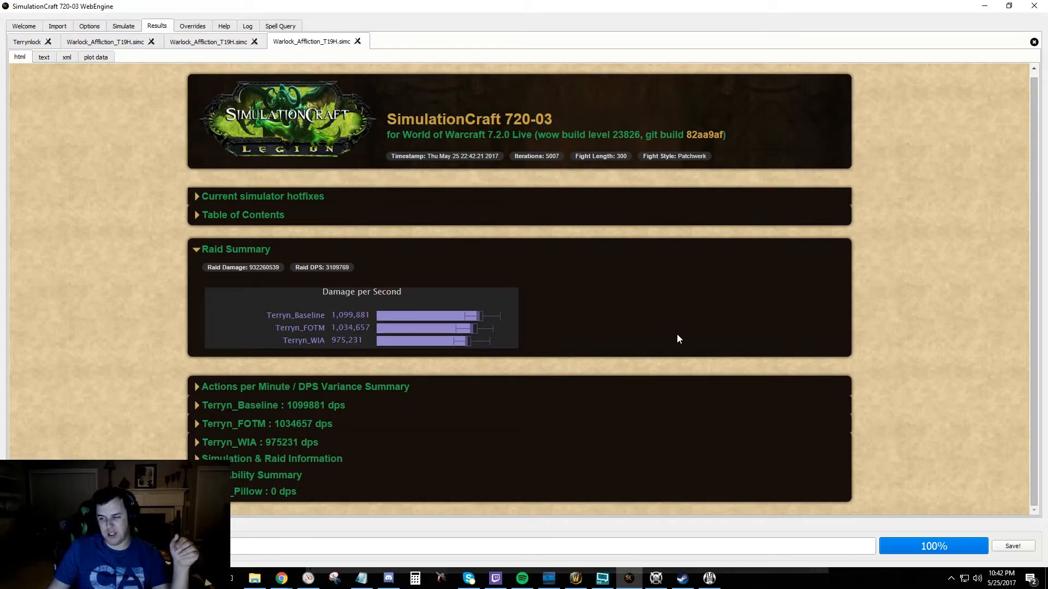
{"action": "mouse_move", "coordinate": [695, 332]}
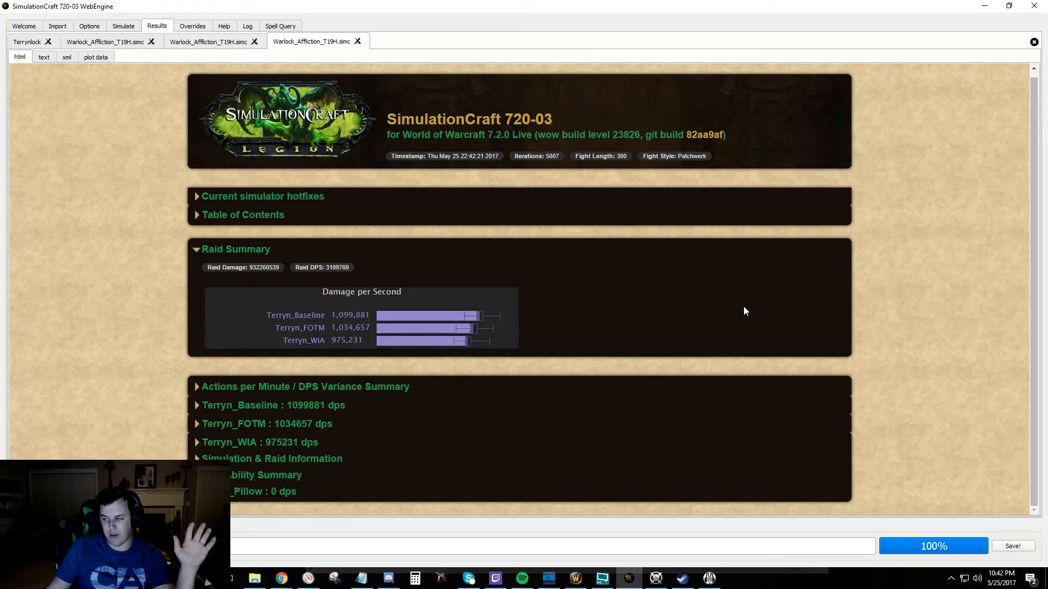
{"action": "mouse_move", "coordinate": [740, 305]}
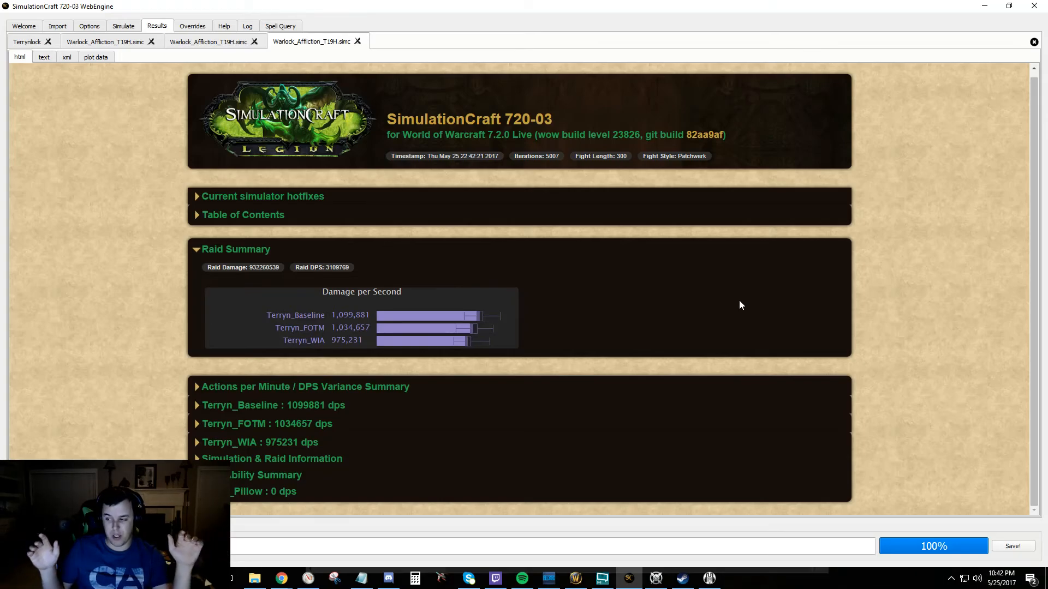